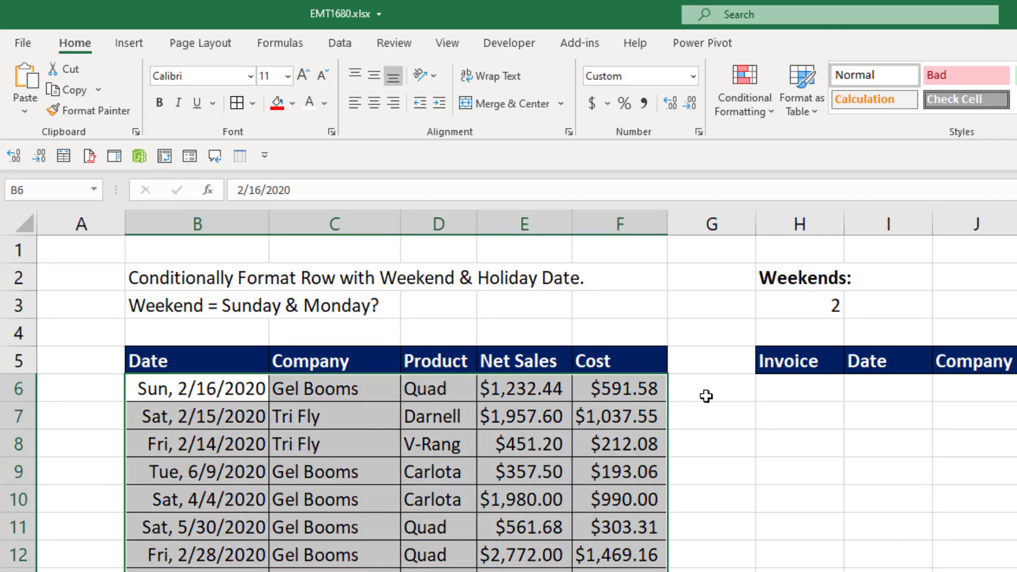
Step: Start a =NETWORKDAYS.INTL( formula in H6 under the Invoice heading
click(744, 89)
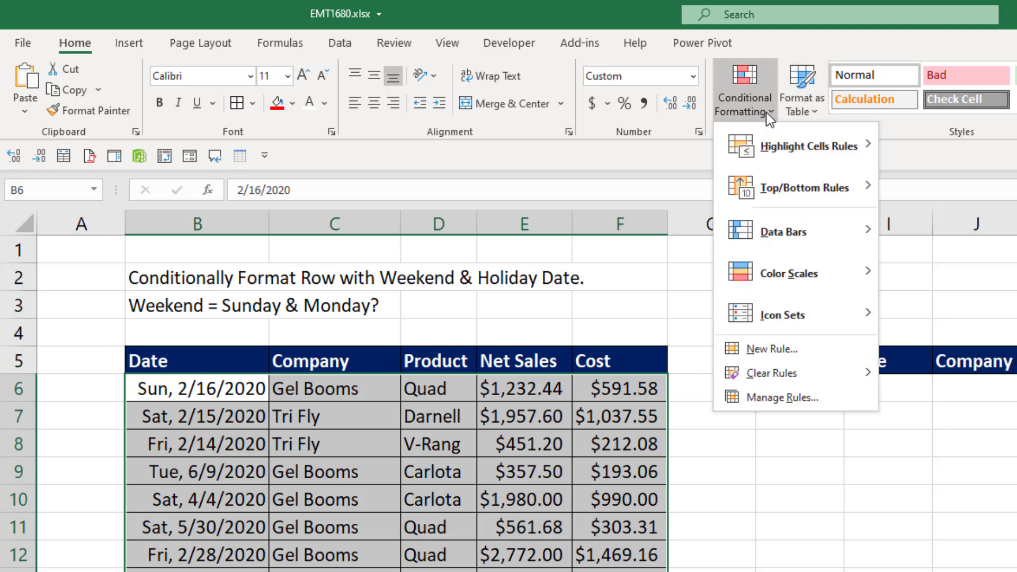
mouse_move(781, 188)
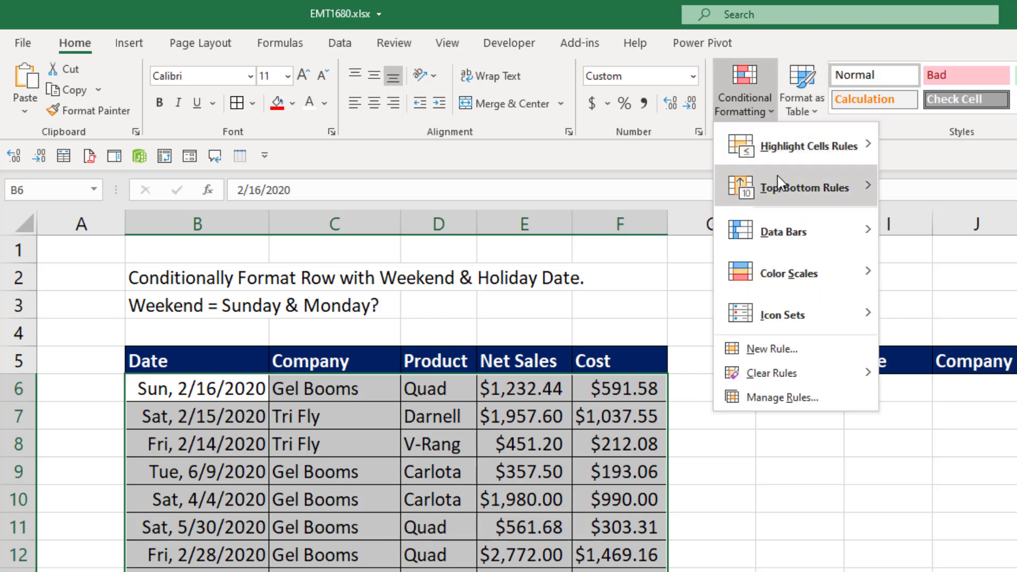
mouse_move(803, 187)
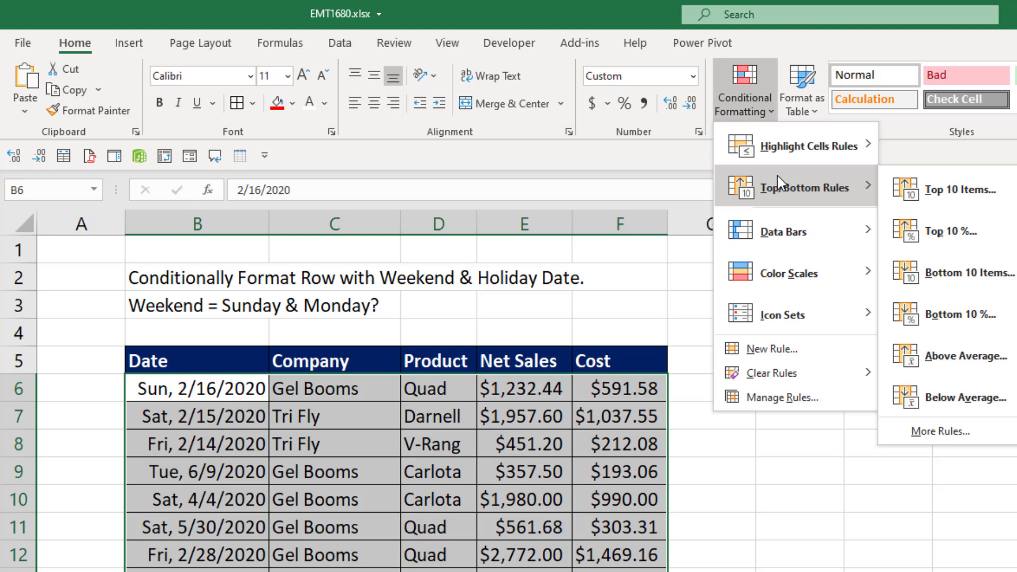
mouse_move(268, 396)
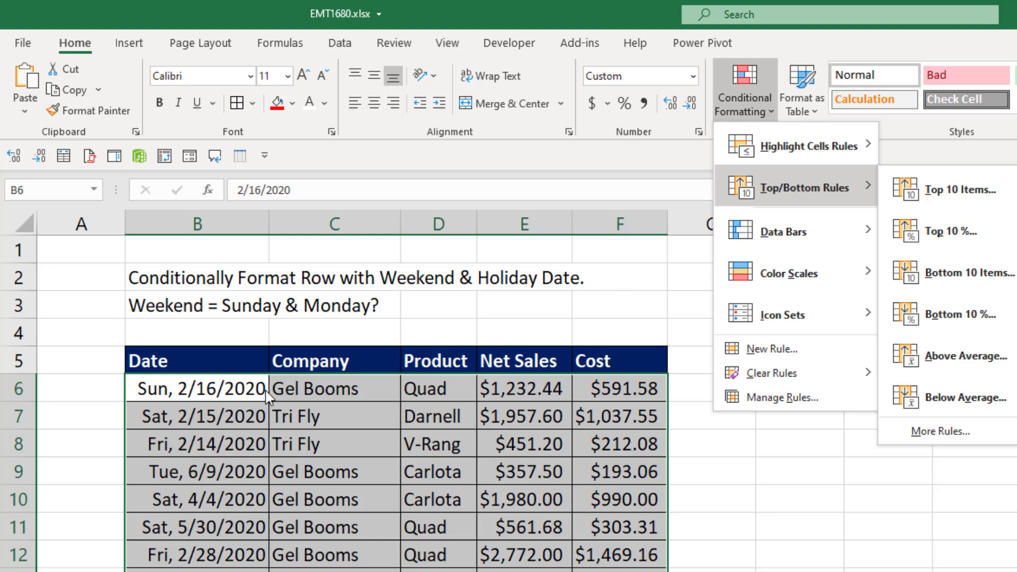
mouse_move(783, 232)
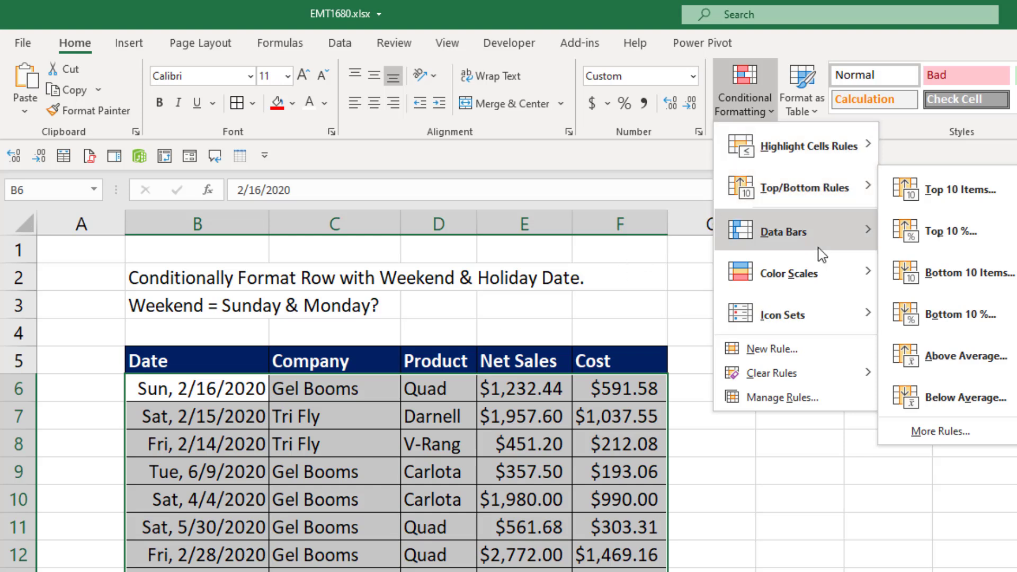
mouse_move(770, 349)
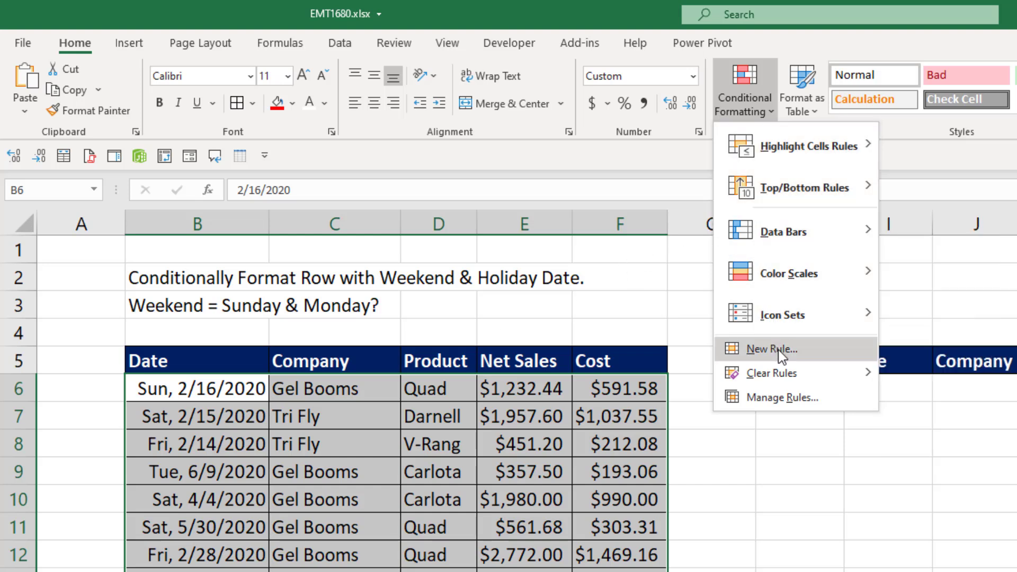
mouse_move(804, 369)
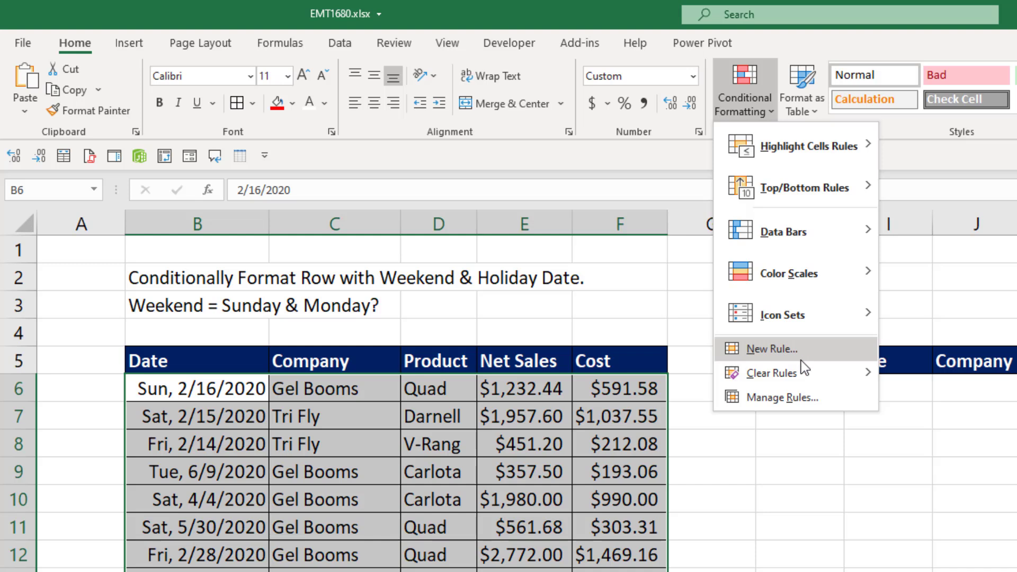
mouse_move(802, 359)
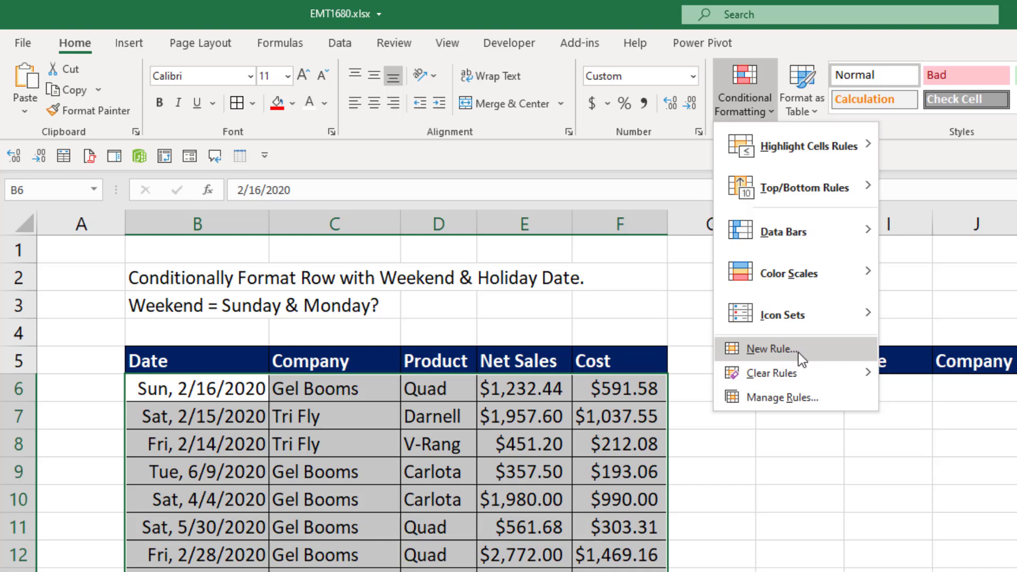
mouse_move(810, 359)
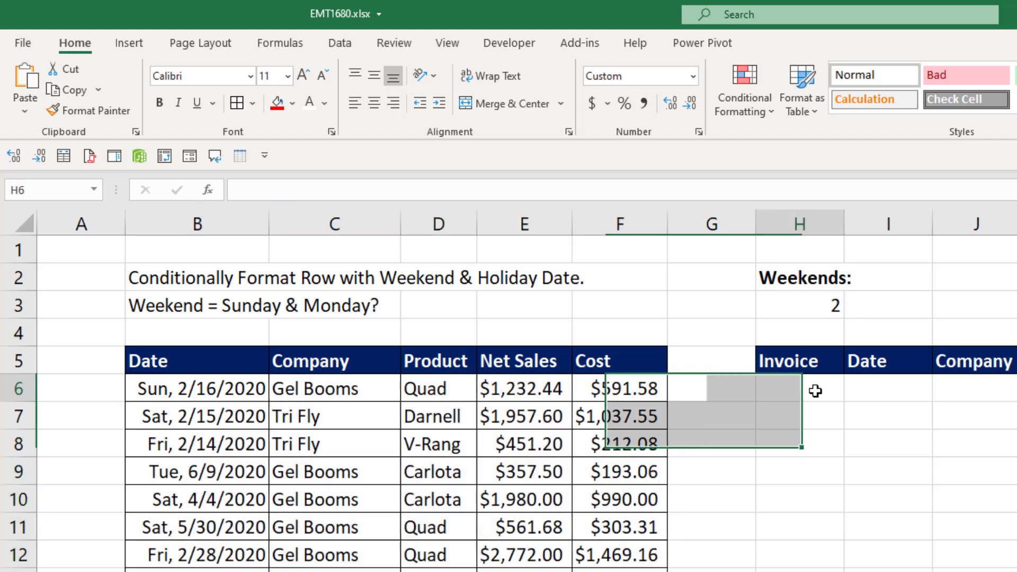
click(800, 389)
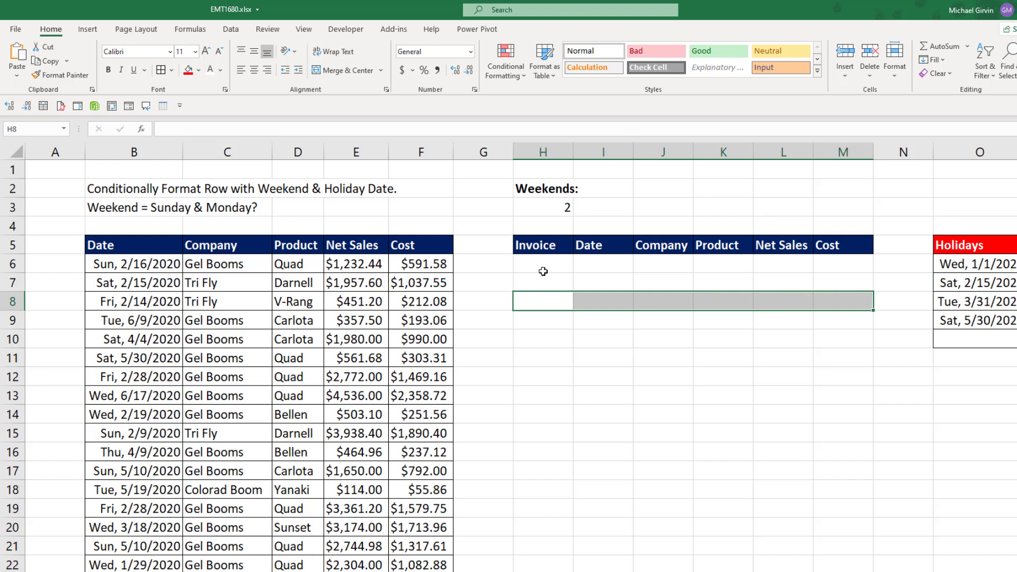
mouse_move(543, 258)
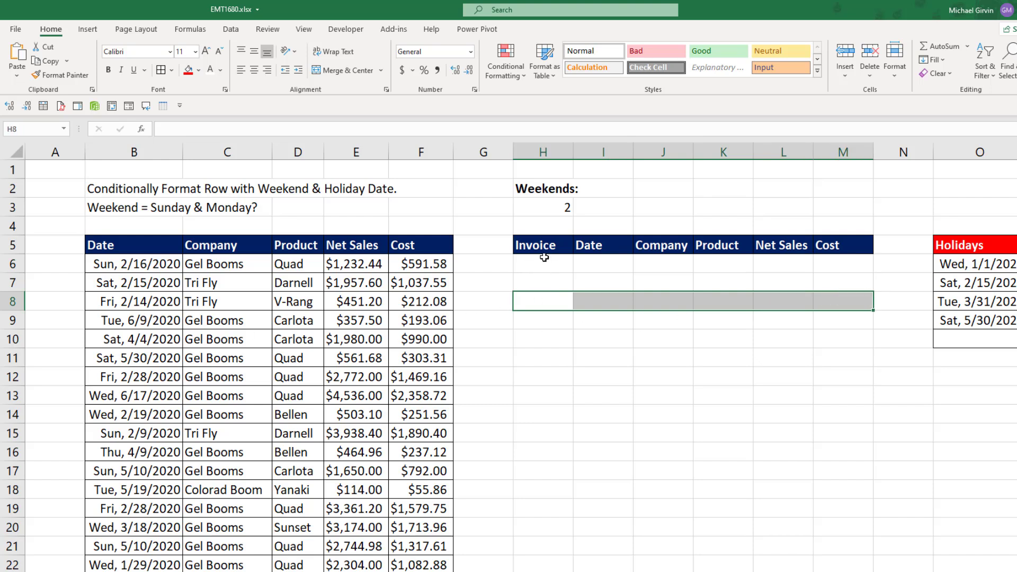
mouse_move(542, 278)
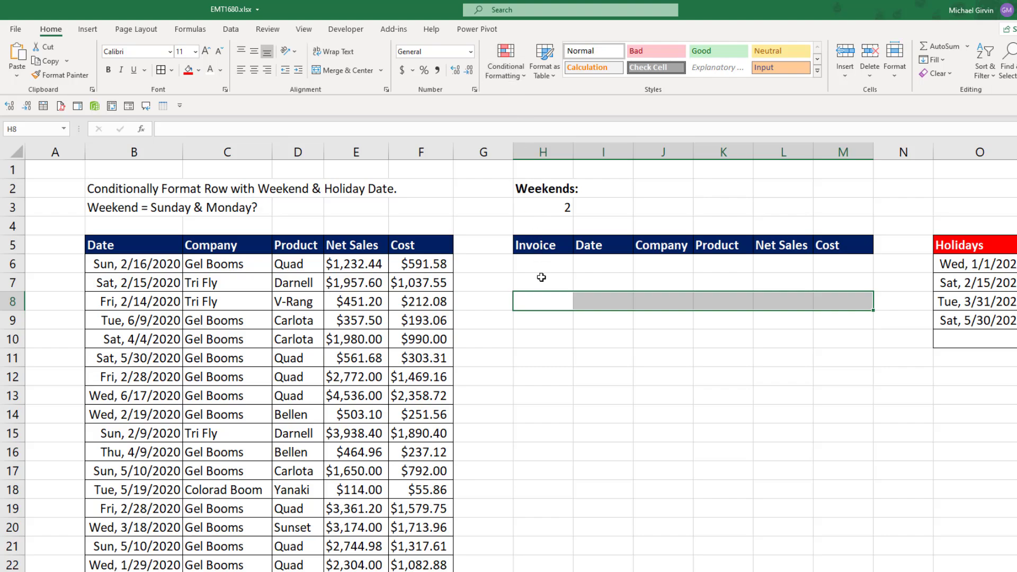
text(=n)
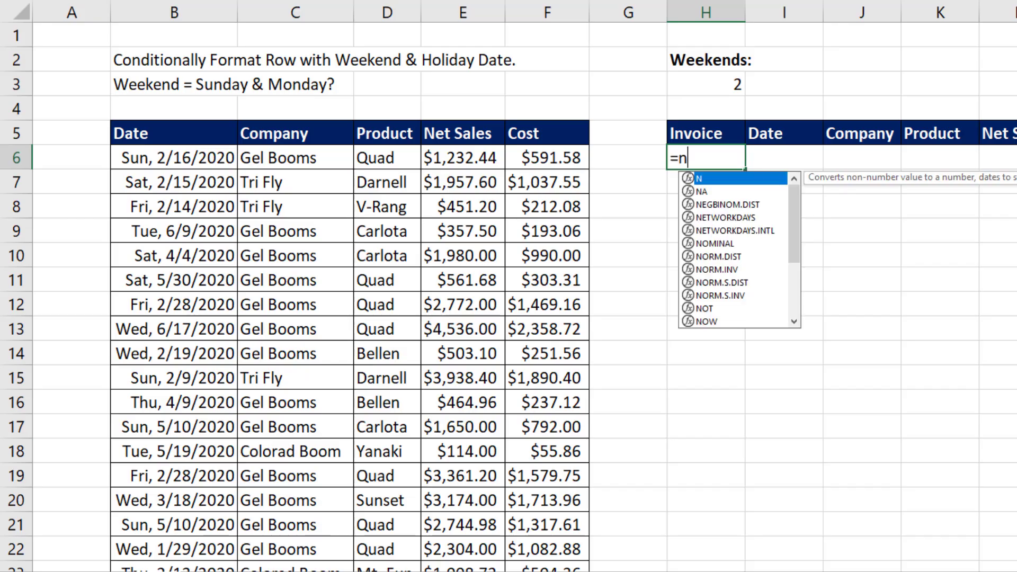
text(et)
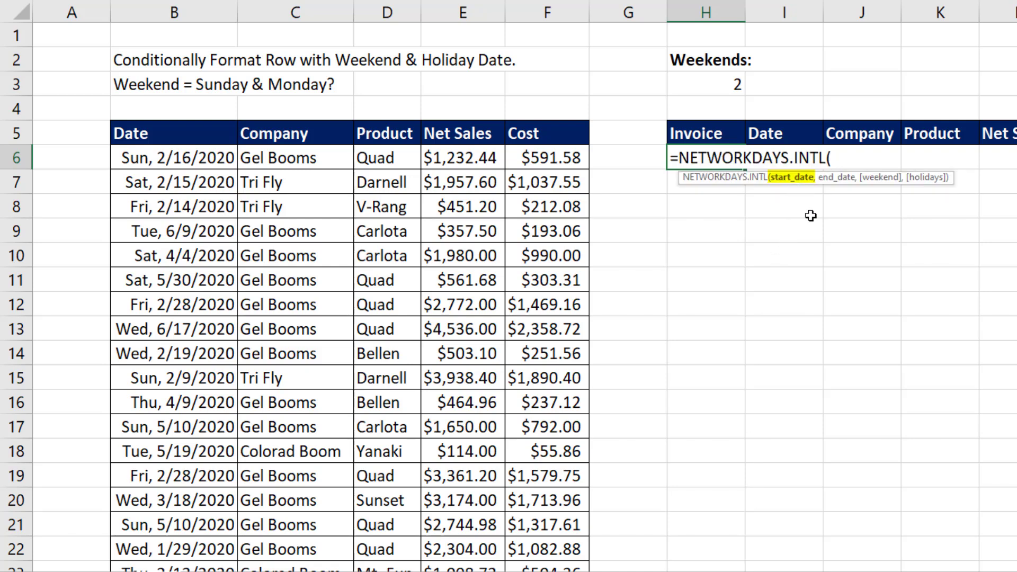
mouse_move(841, 199)
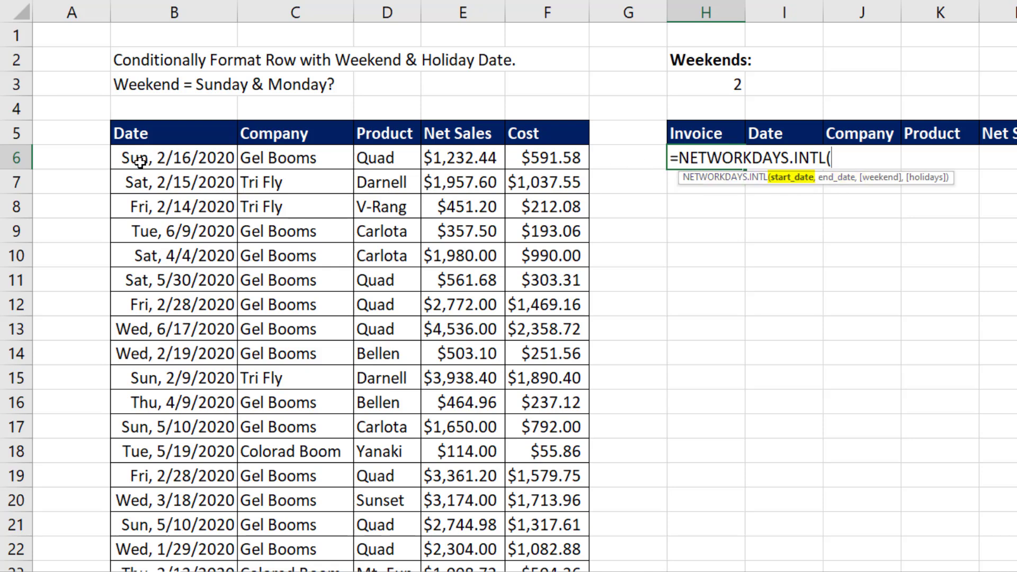
Step: Use B6 as both start and end dates, locked to column B as $B6
click(174, 157)
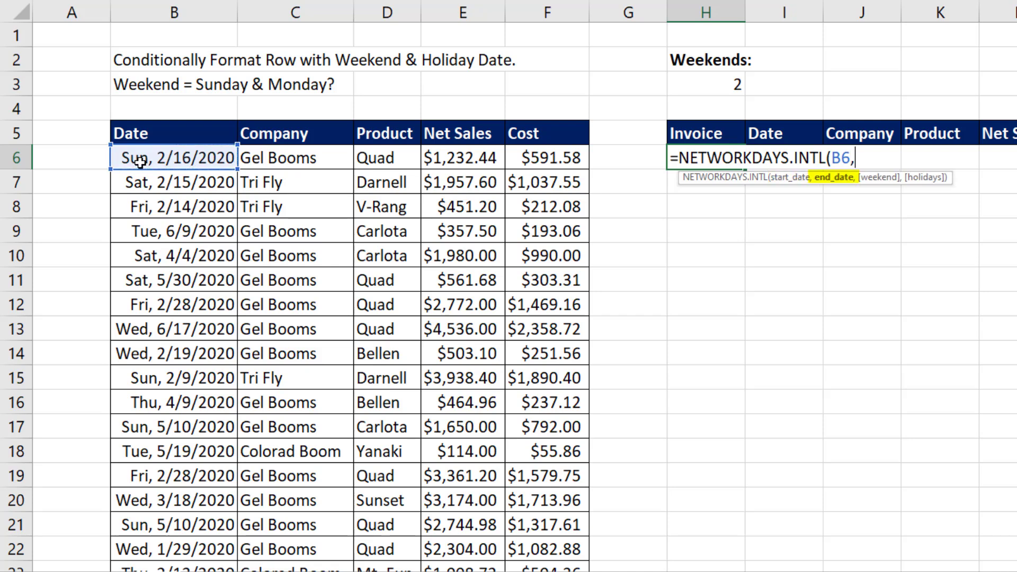
click(173, 158)
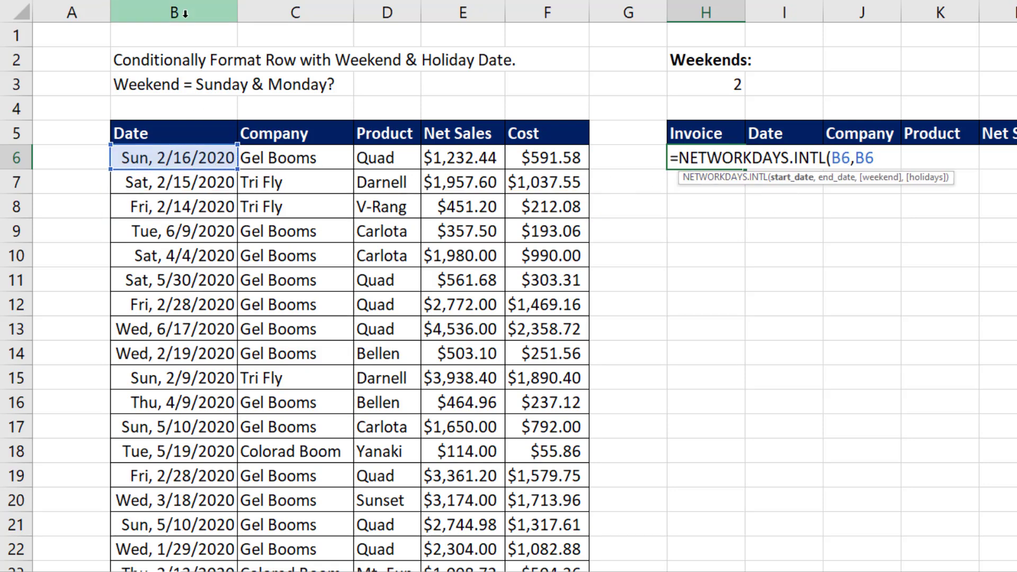
mouse_move(768, 134)
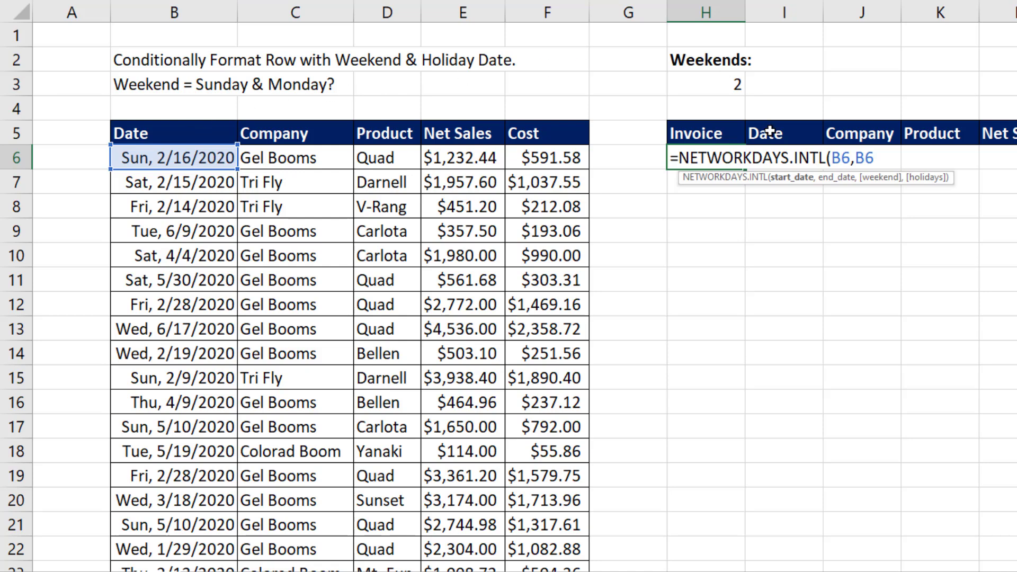
key(F4)
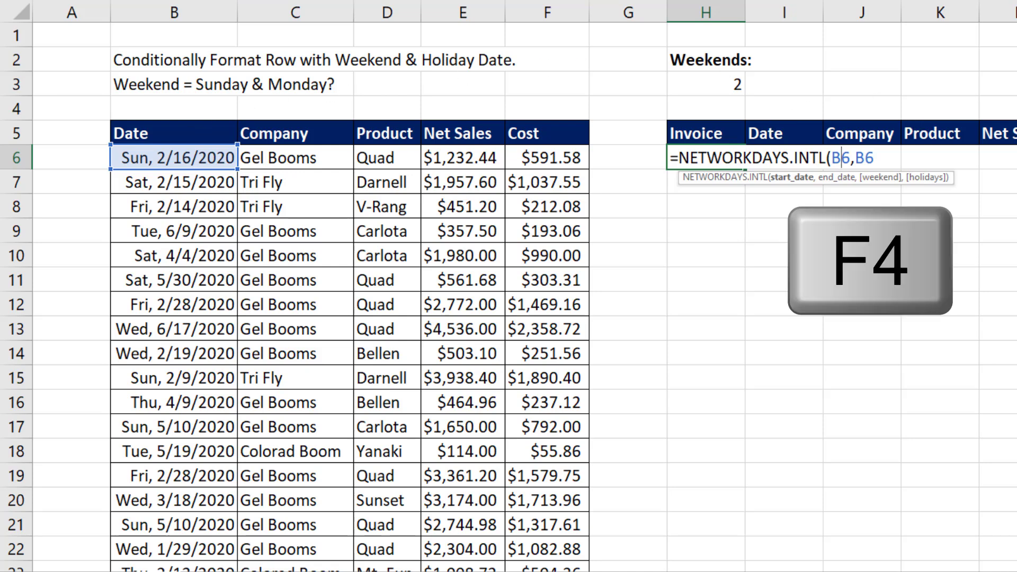
key(F4)
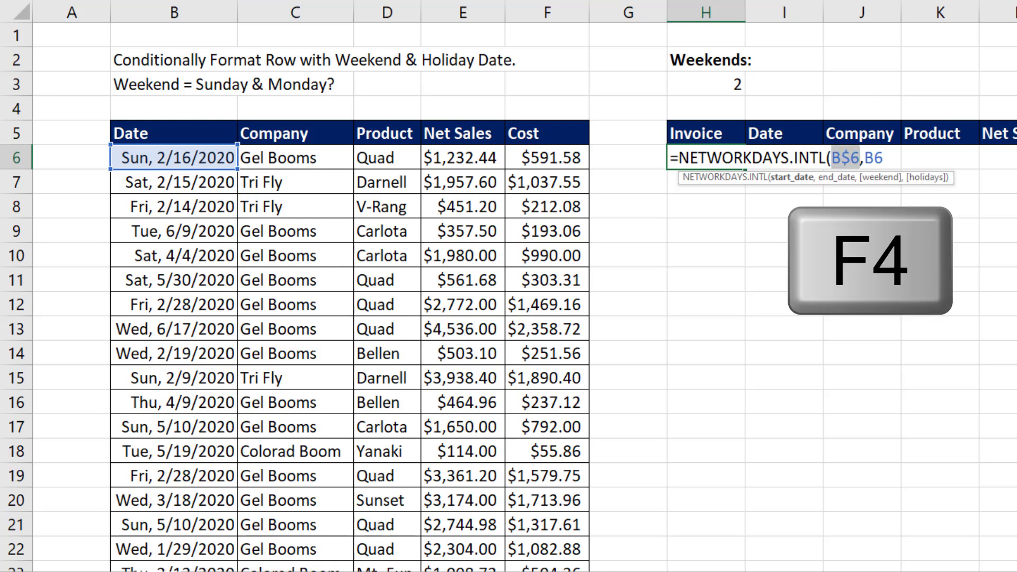
key(f4)
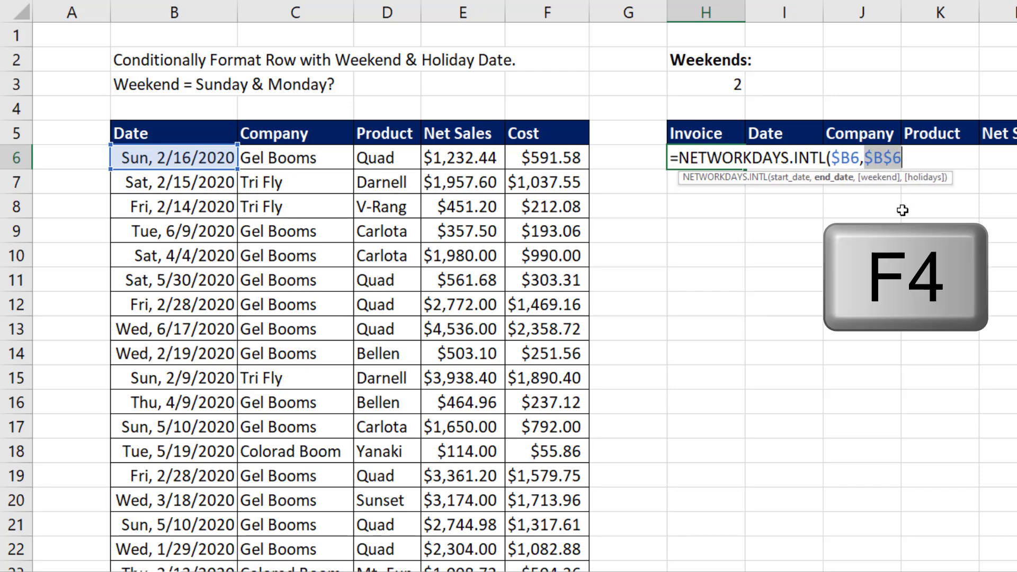
key(F4)
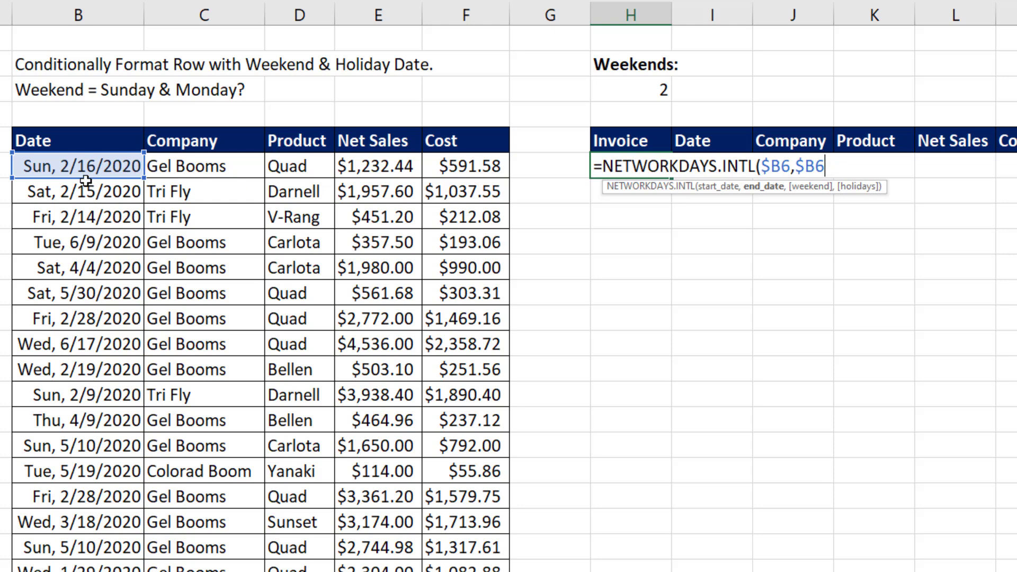
mouse_move(777, 224)
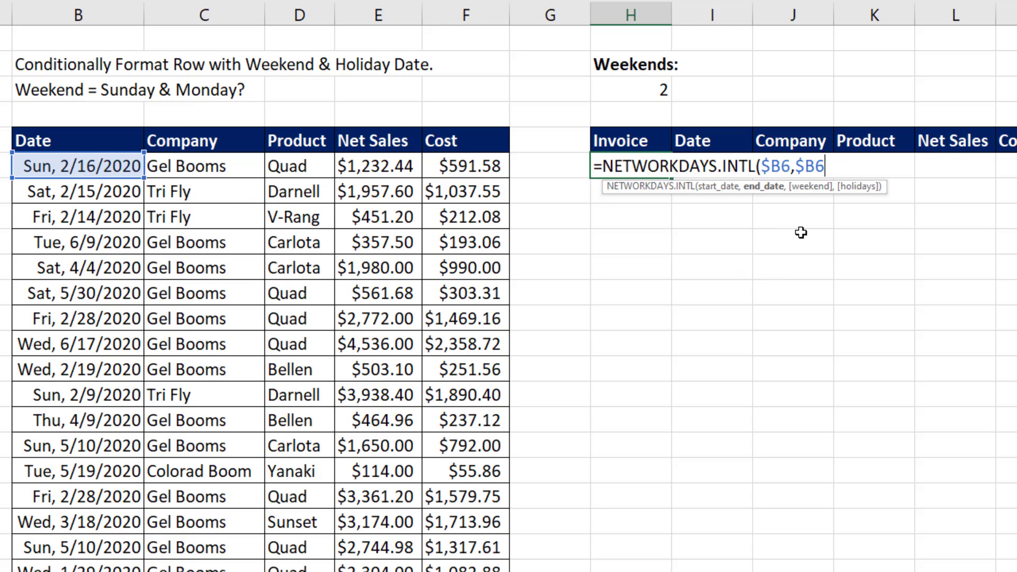
Step: Add the Weekends cell as the weekend argument, locked absolutely as $H$3
text(,)
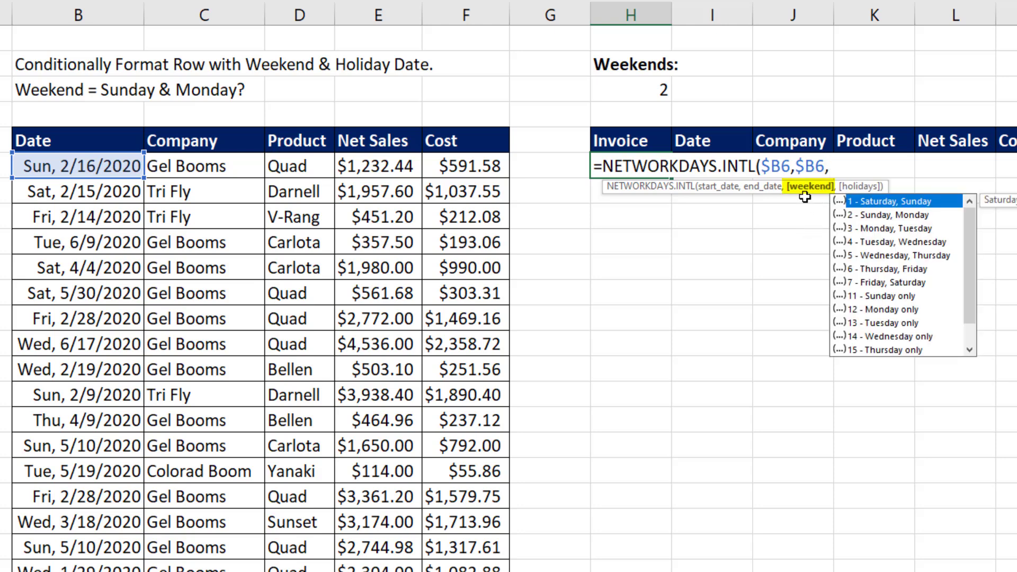
mouse_move(720, 197)
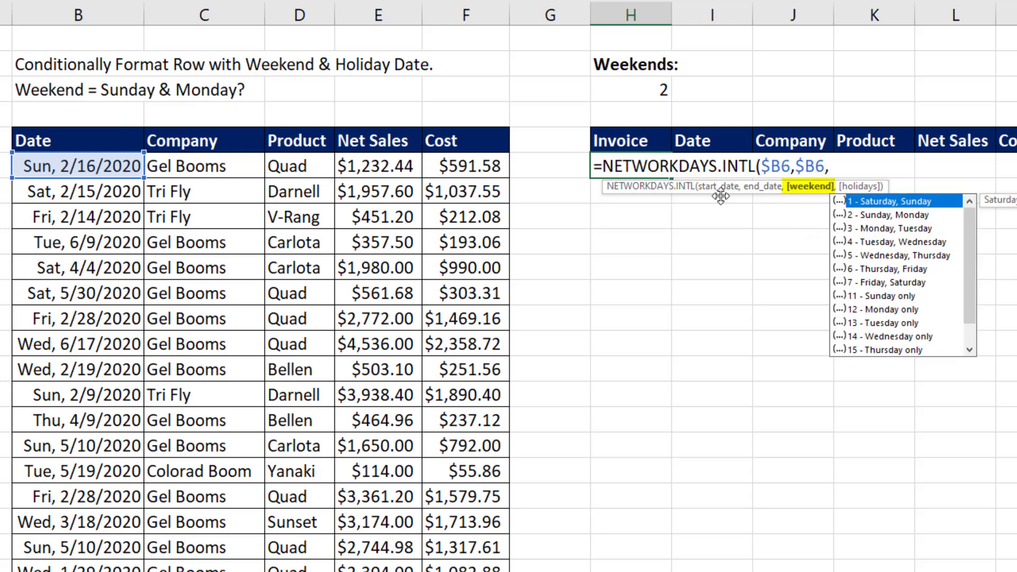
mouse_move(875, 225)
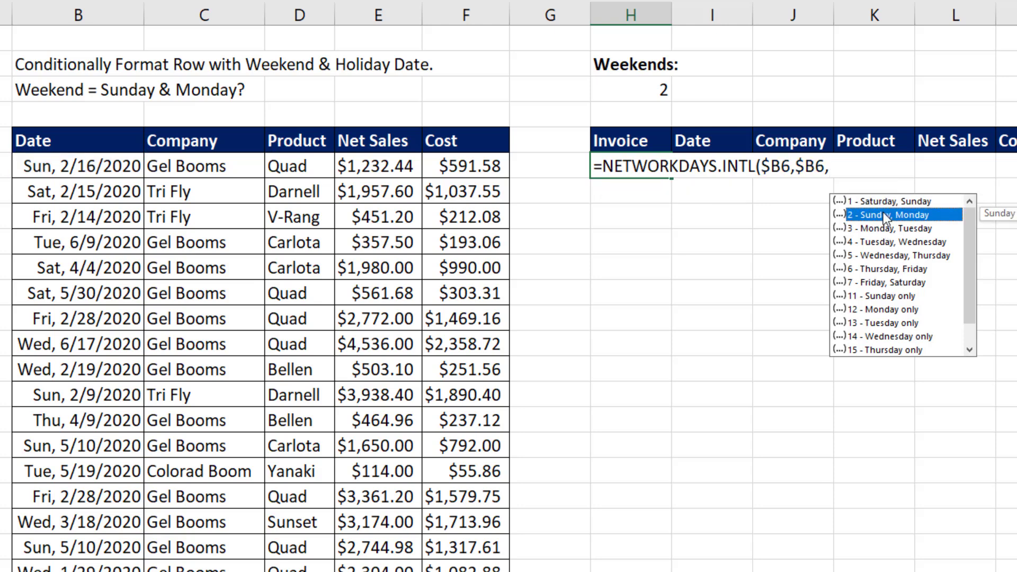
mouse_move(879, 213)
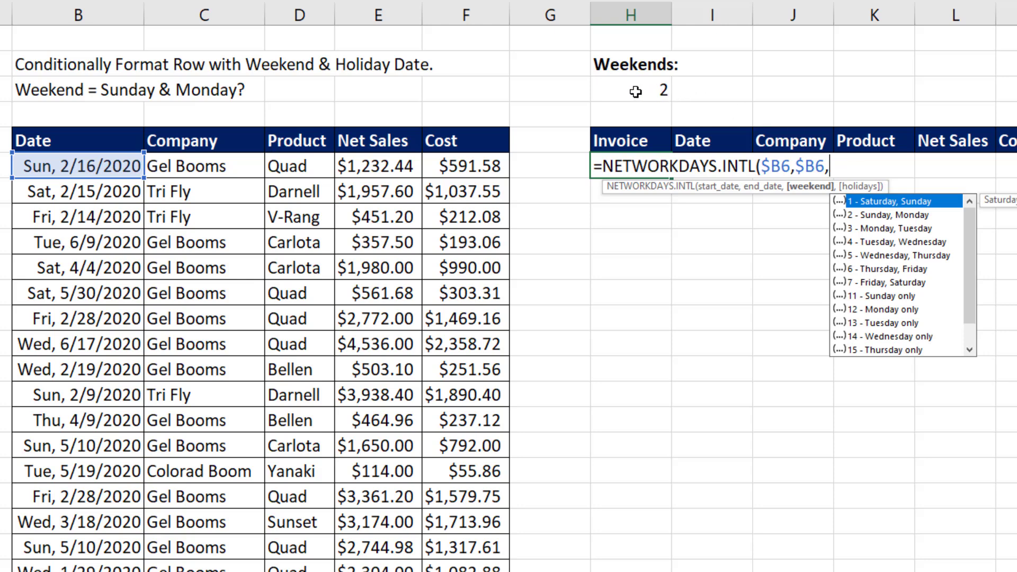
click(635, 89)
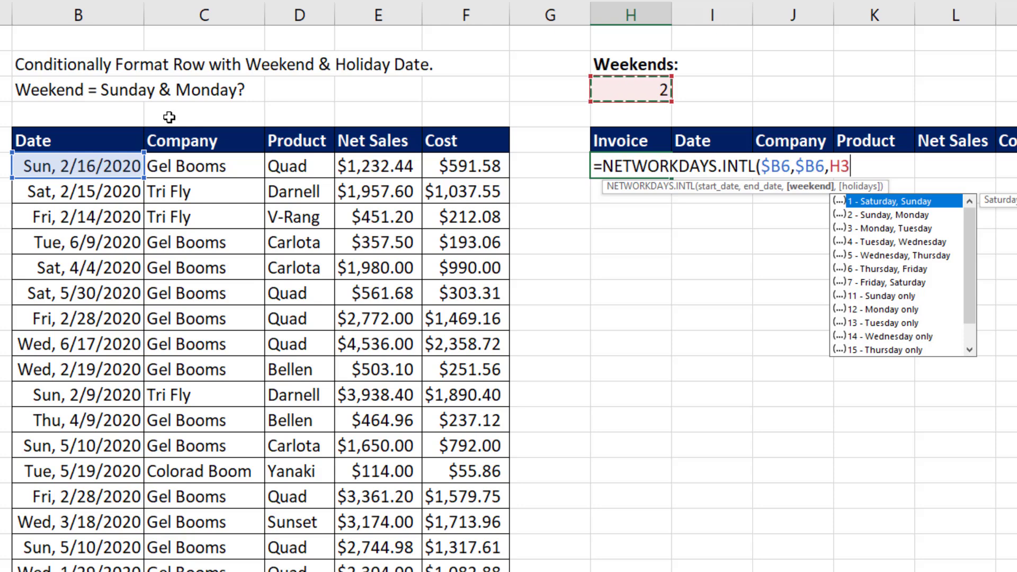
mouse_move(284, 208)
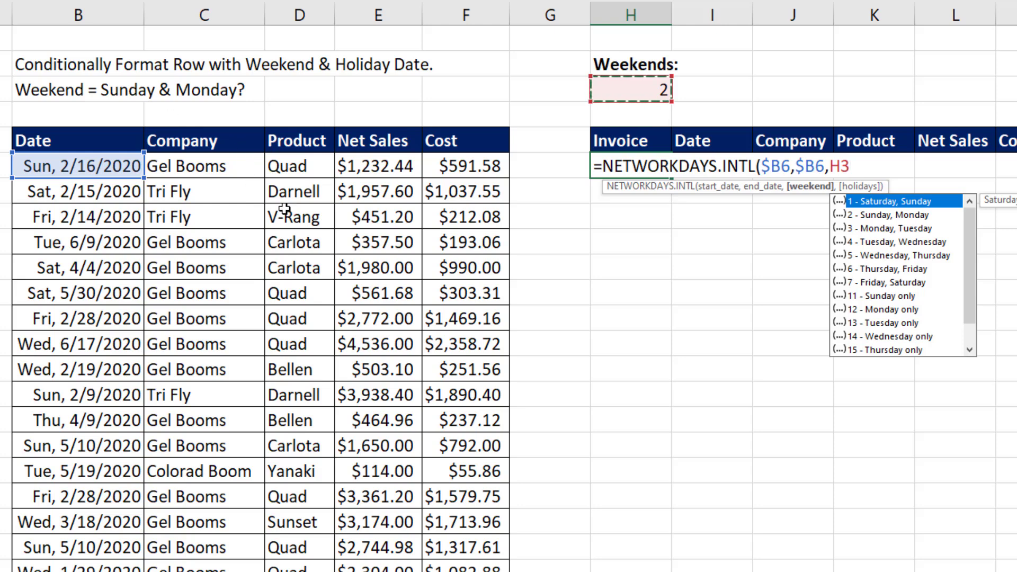
mouse_move(739, 289)
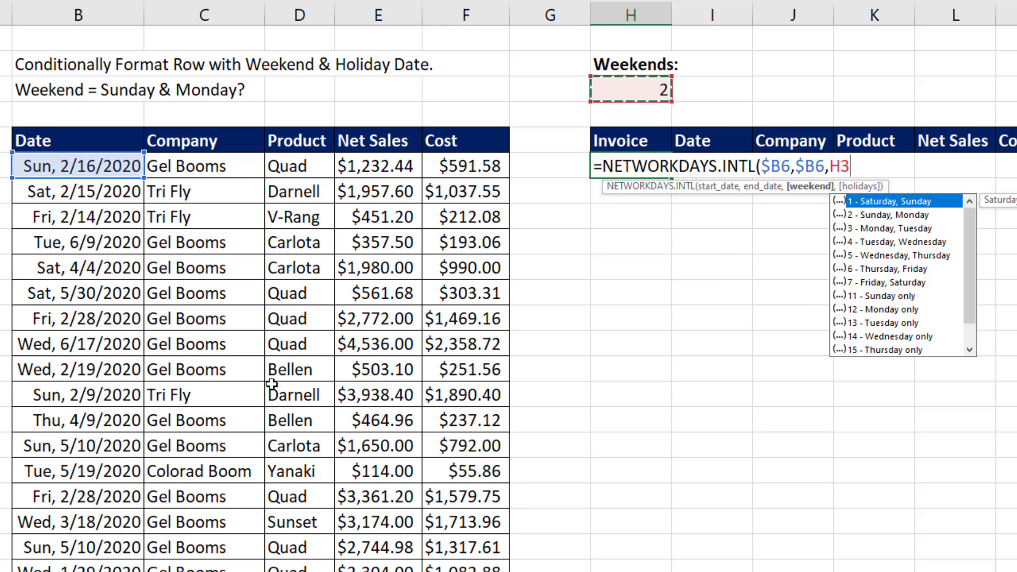
key(f4)
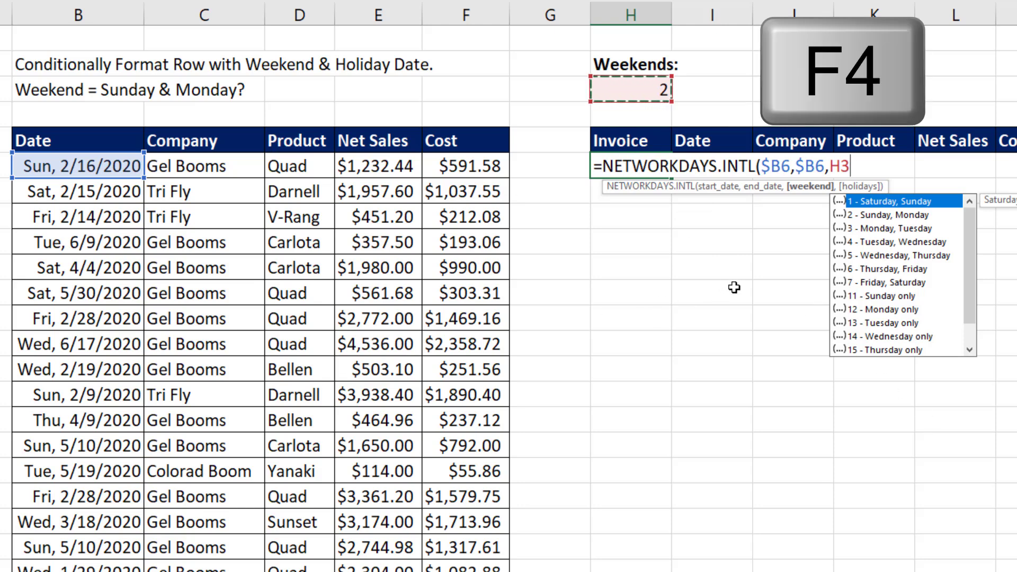
key(f4)
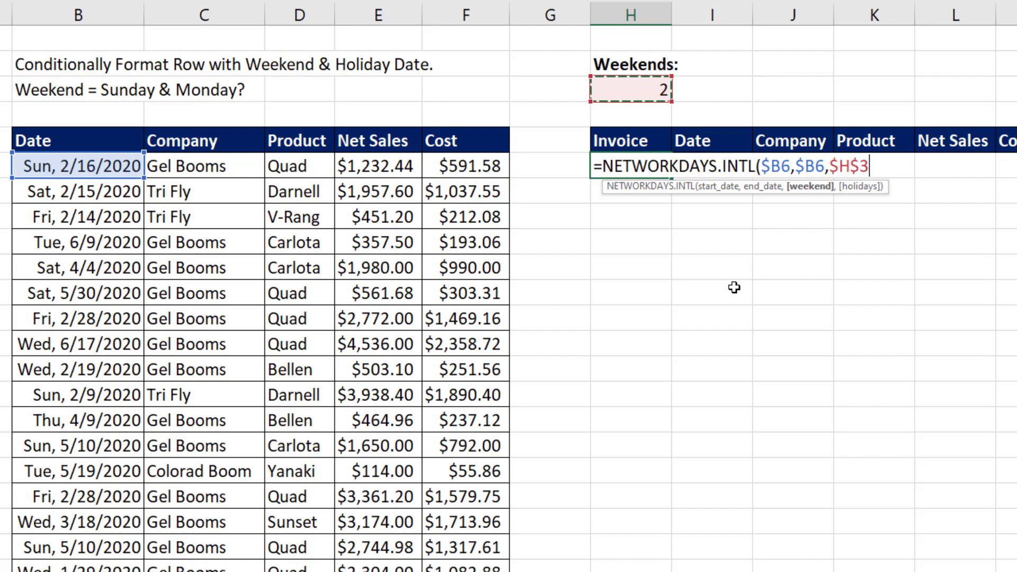
text(,O6:O10)
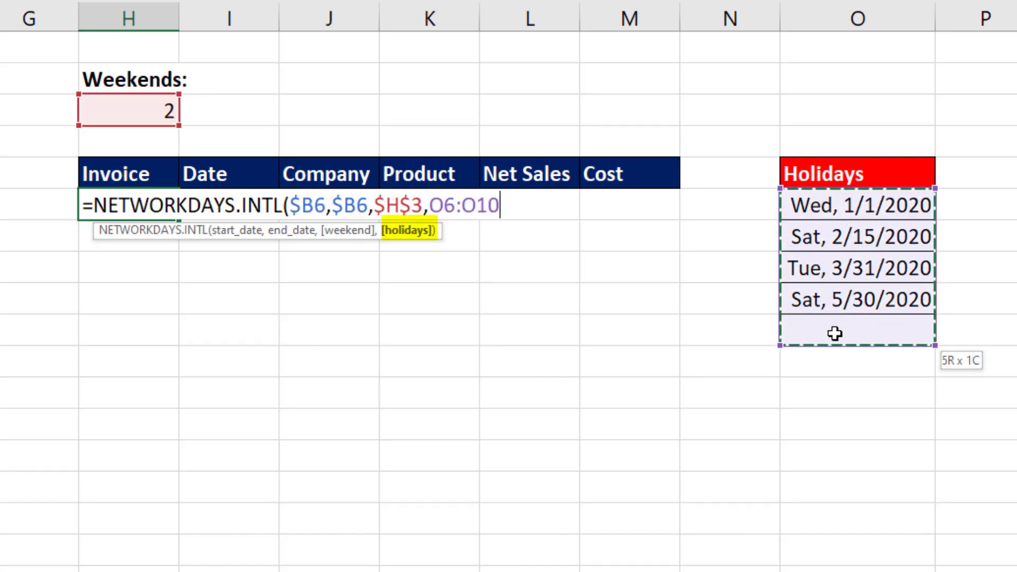
Step: Lock the Holidays range O6:O10 and enter the formula, returning 0 for the first date
key(F4)
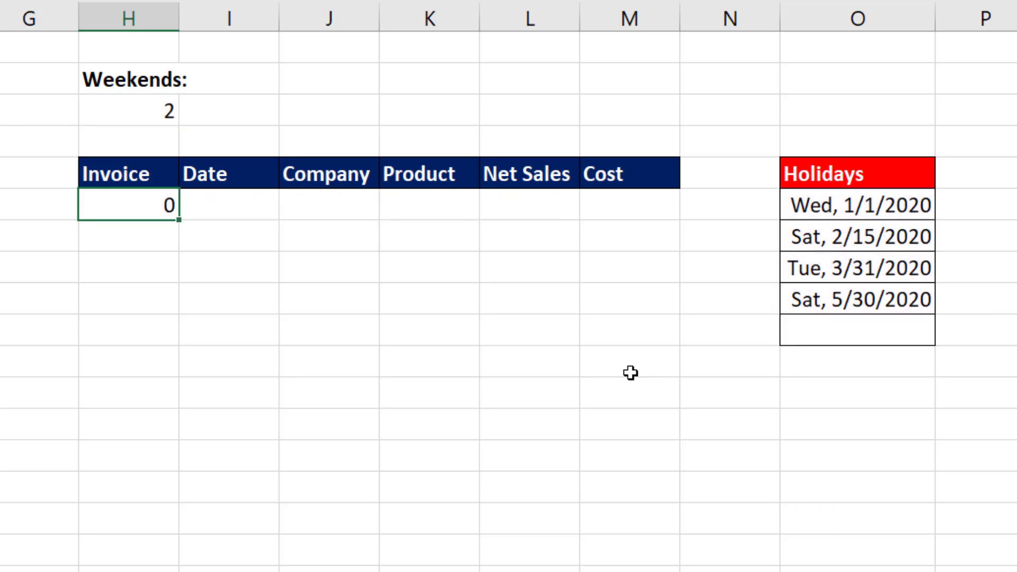
mouse_move(181, 225)
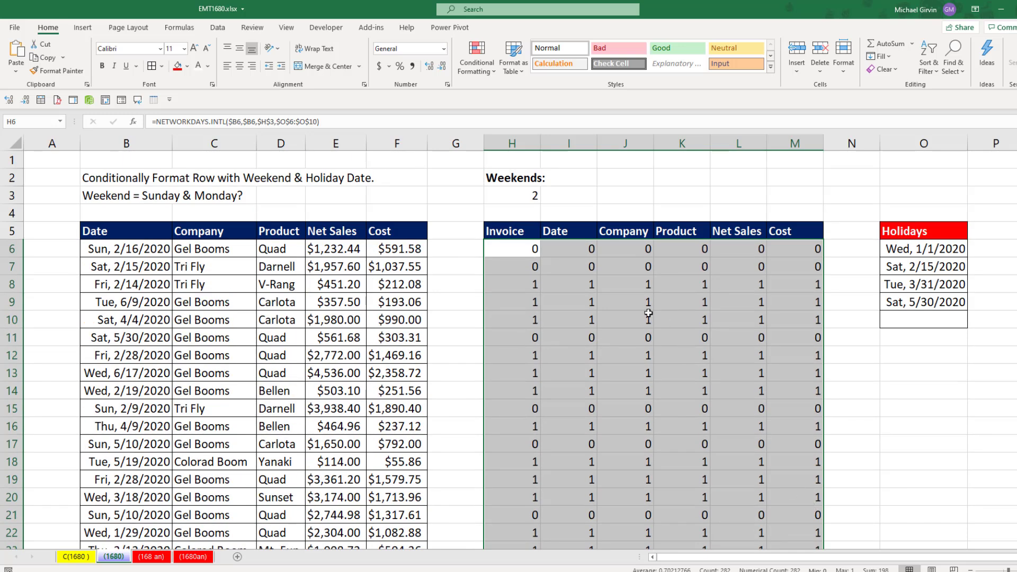
Step: Check rows 6 and 8 use their own dates, then reopen the H6 formula for editing
click(803, 252)
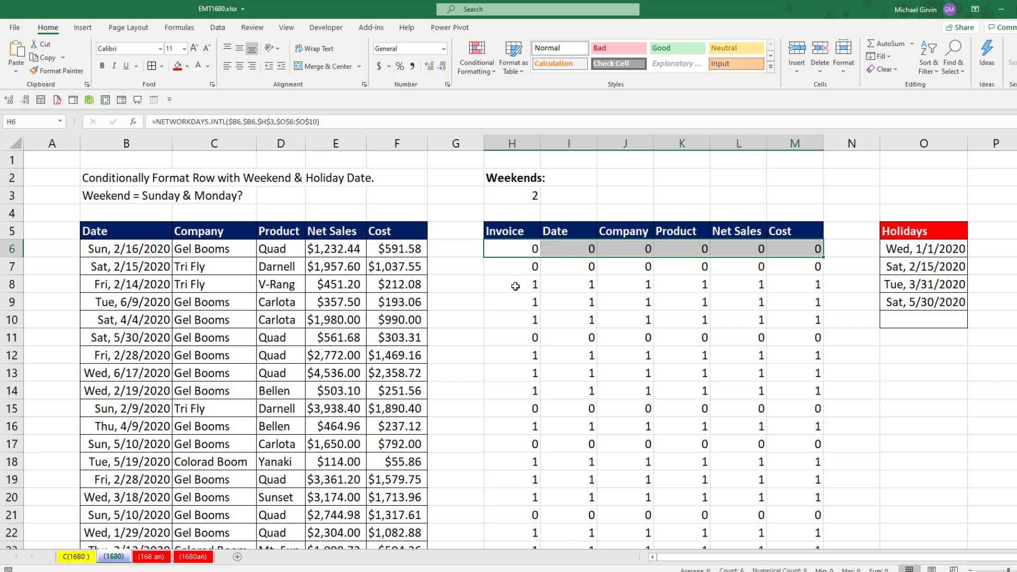
click(512, 284)
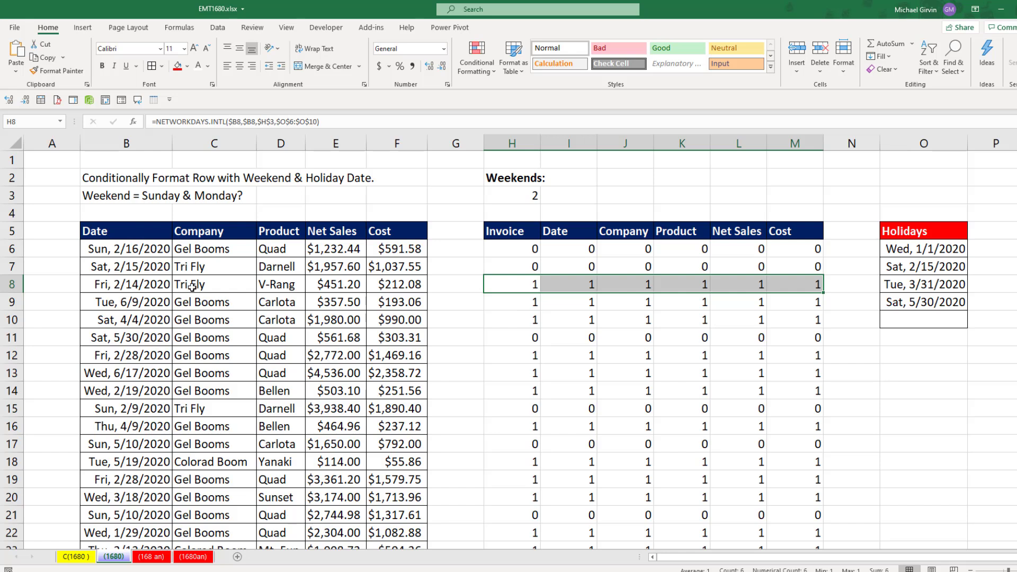
mouse_move(541, 264)
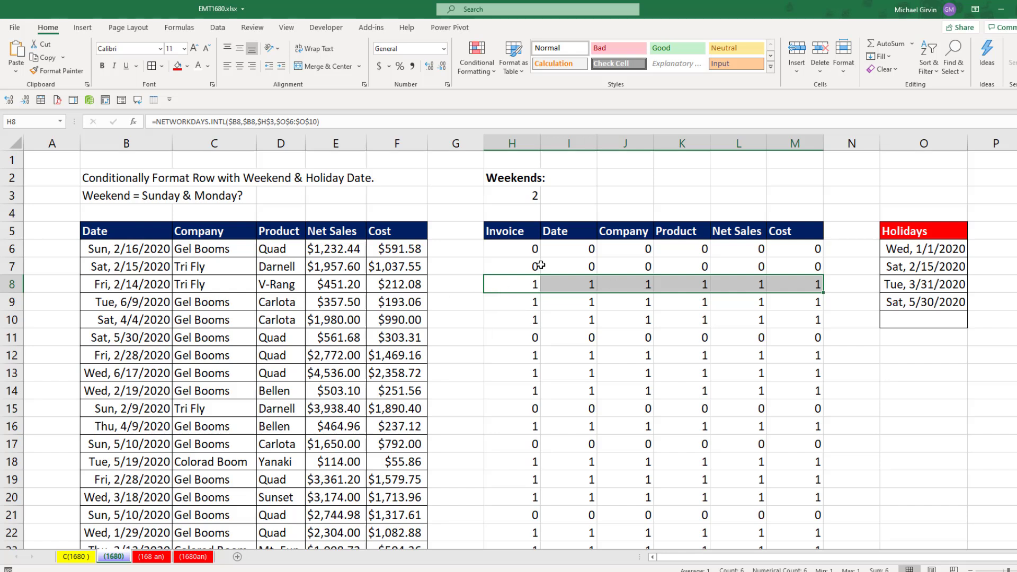
key(F2)
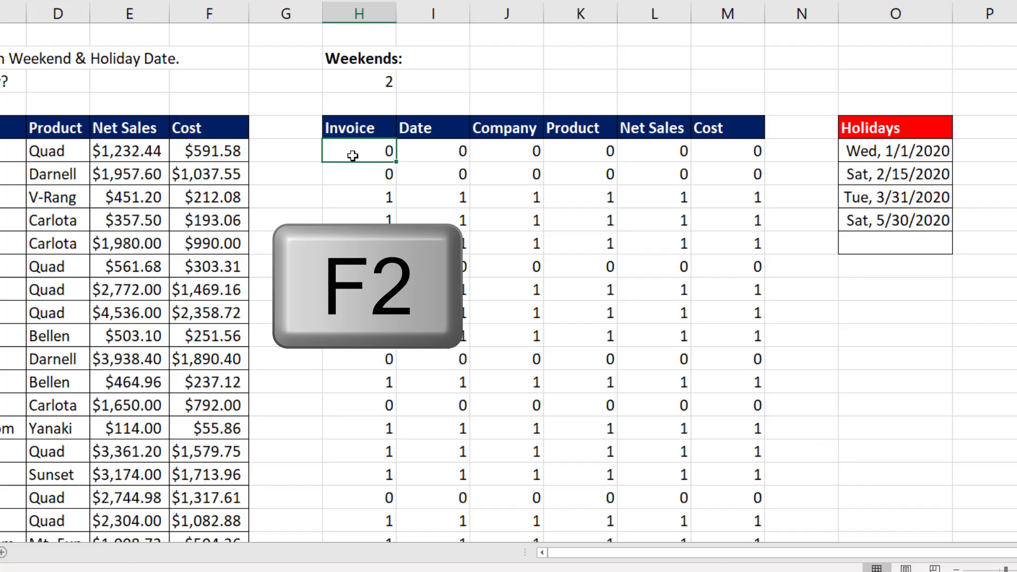
key(f2)
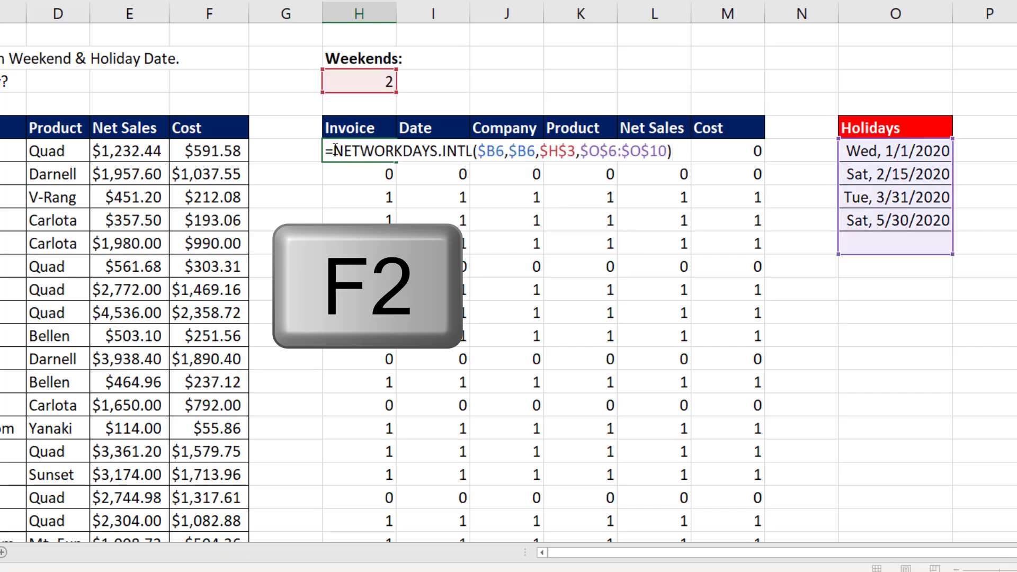
Step: Wrap the formula in NOT( ) and paste it across H6:M52 so rows show TRUE/FALSE
key(f2)
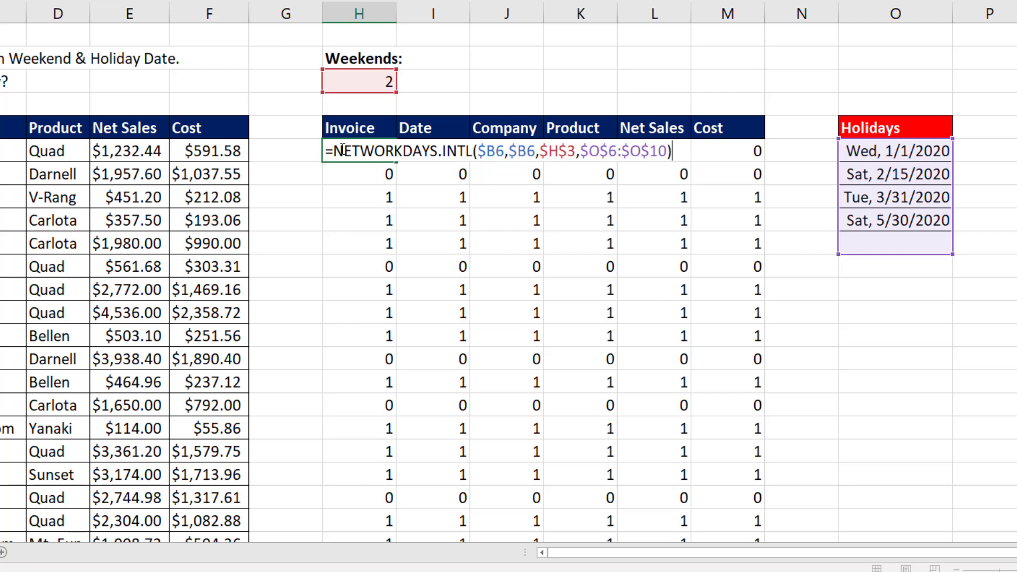
mouse_move(397, 209)
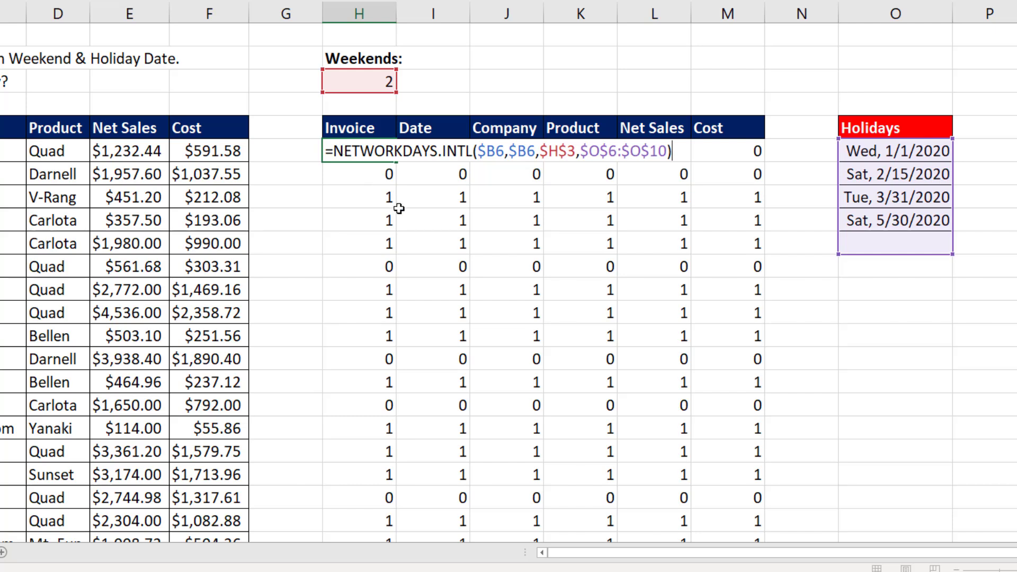
text(n)
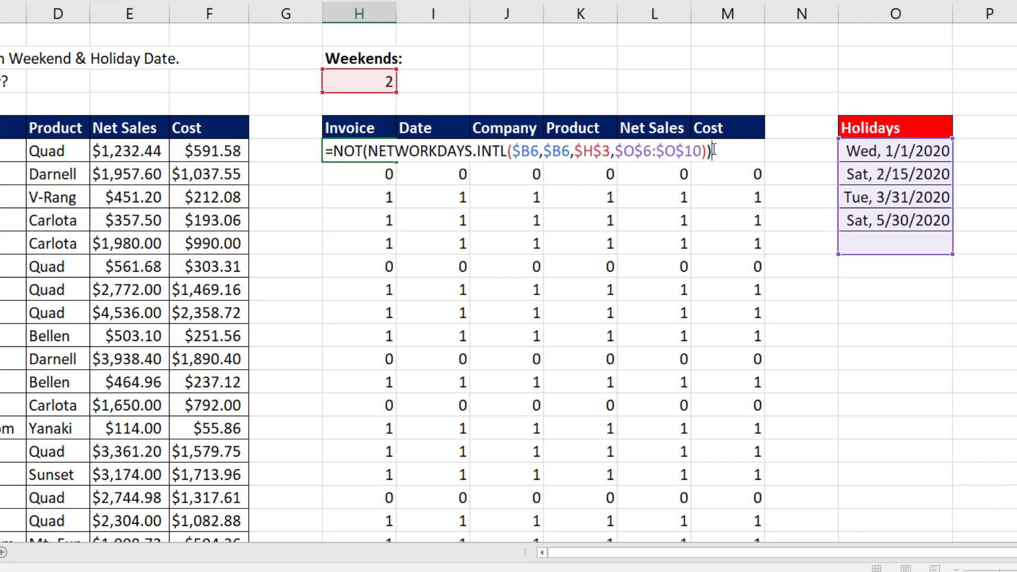
key(ctrl+c)
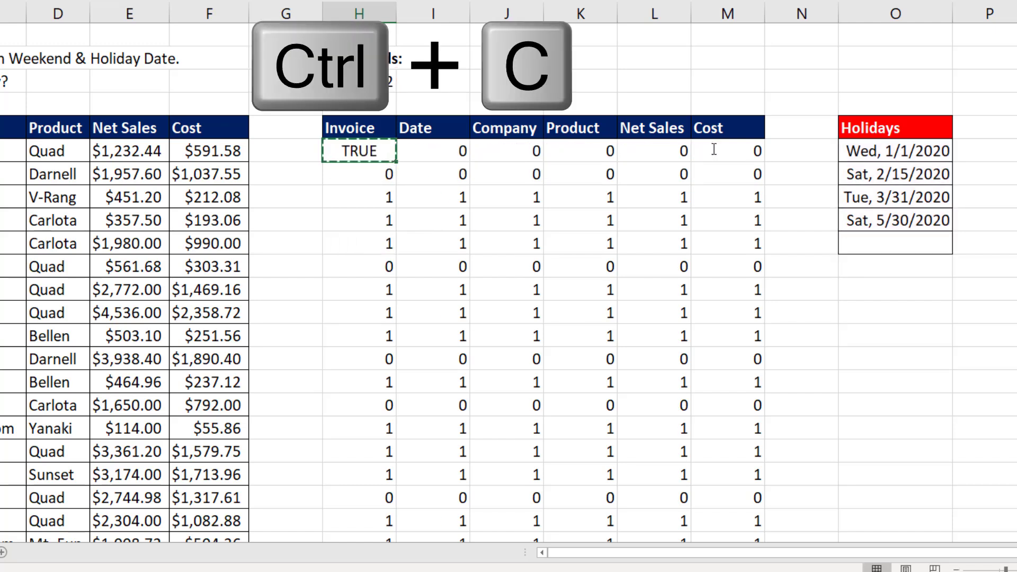
key(ctrl+shift+right)
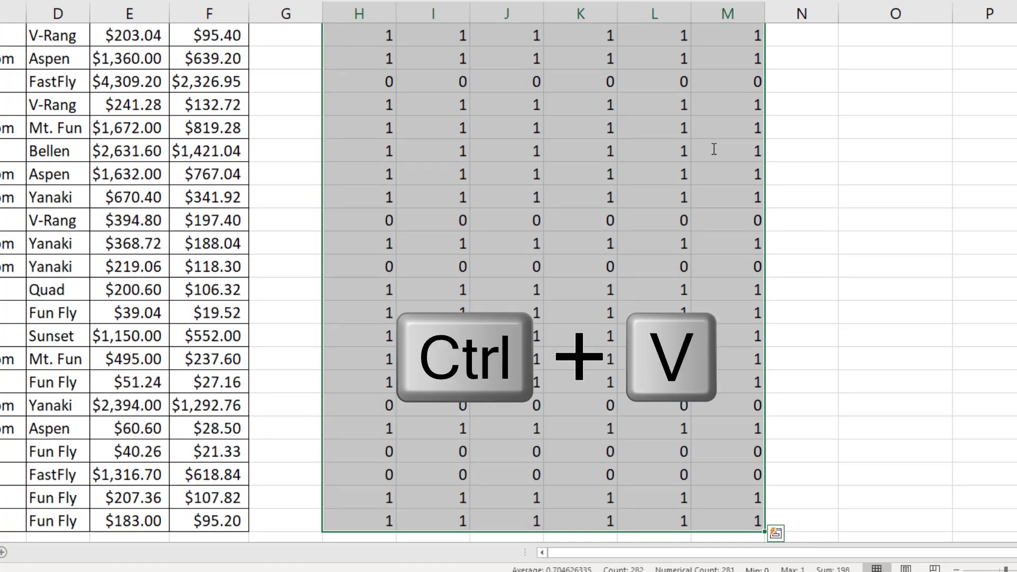
key(ctrl+v)
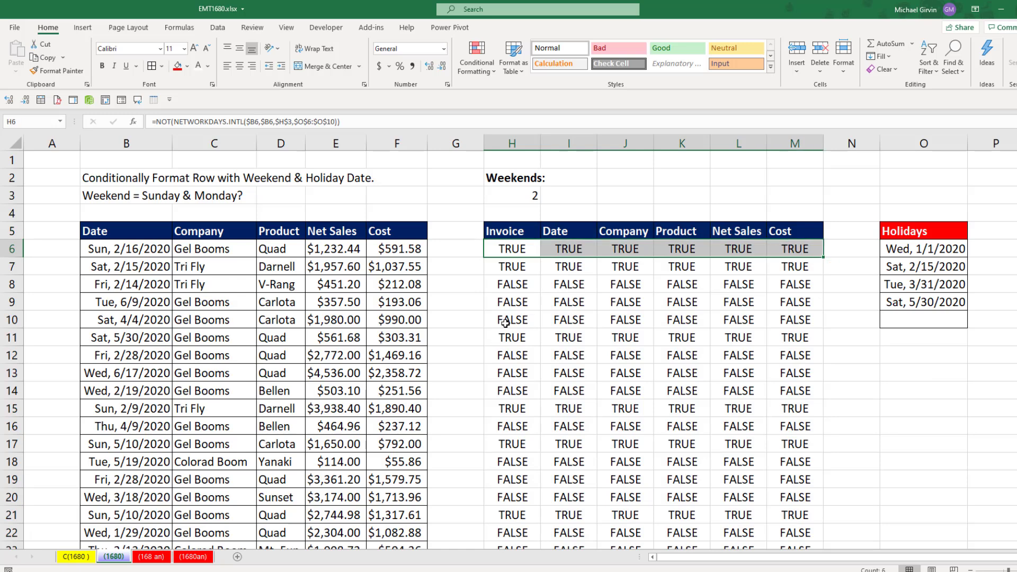
click(511, 284)
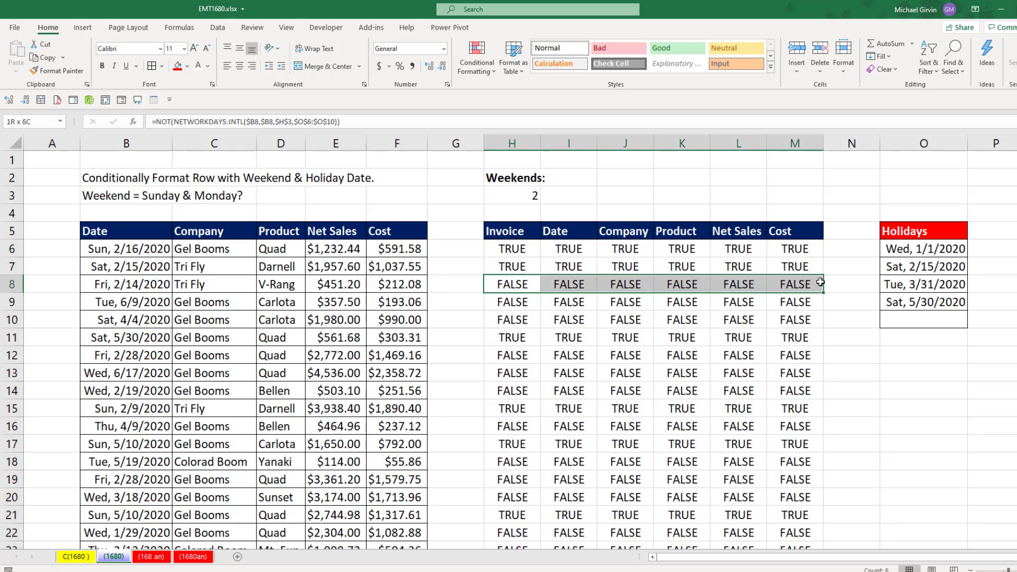
key(F2)
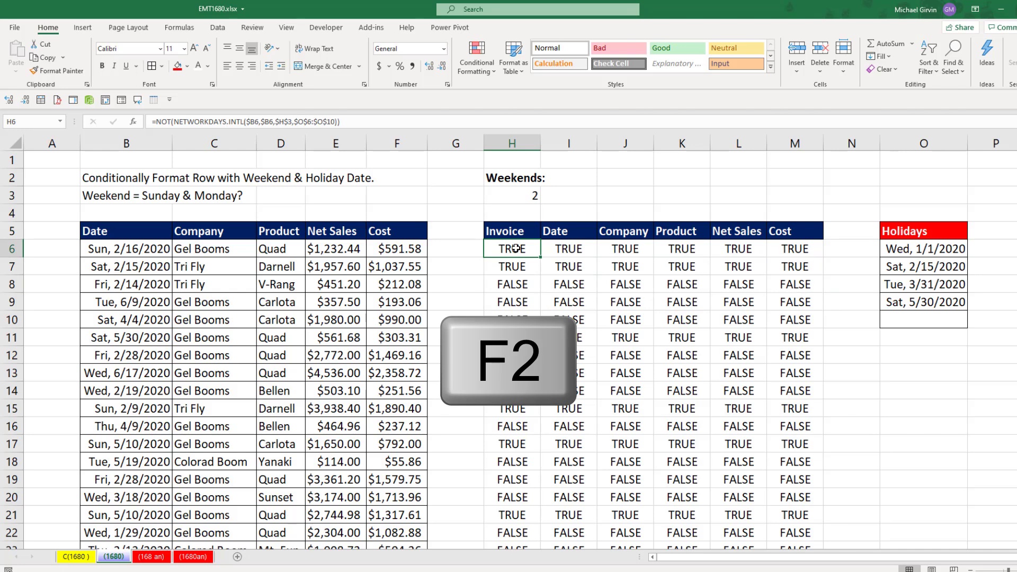
Step: Recheck H6 unchanged, then select the Date-to-Cost data rows B6:F52
key(f2)
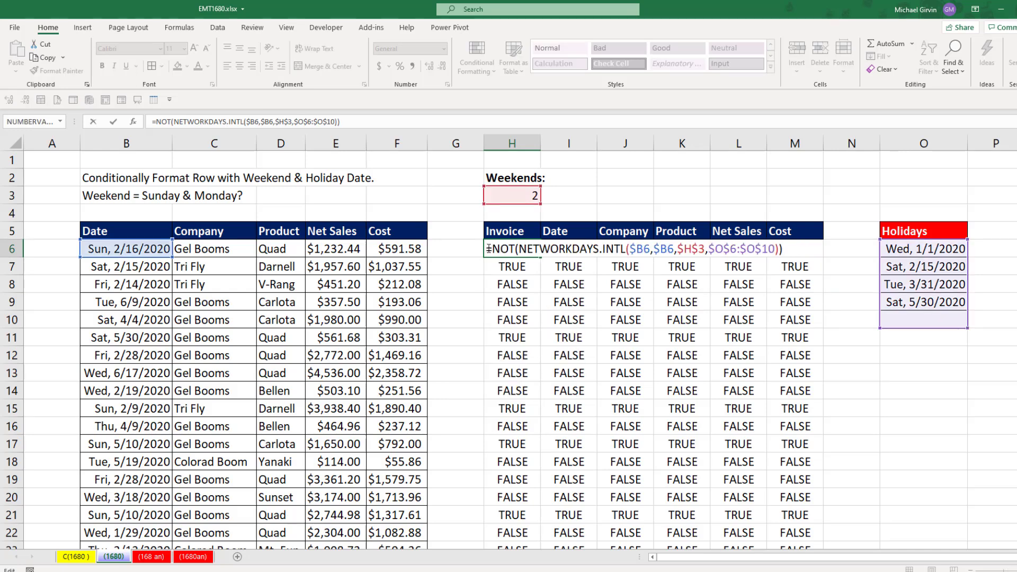
key(ctrl+c)
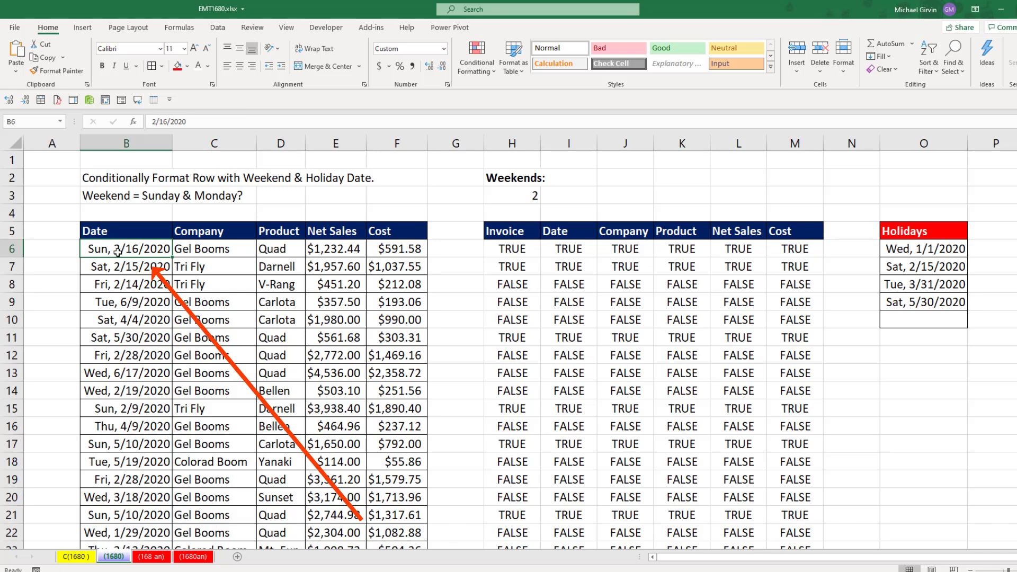
key(ctrl+shift+right)
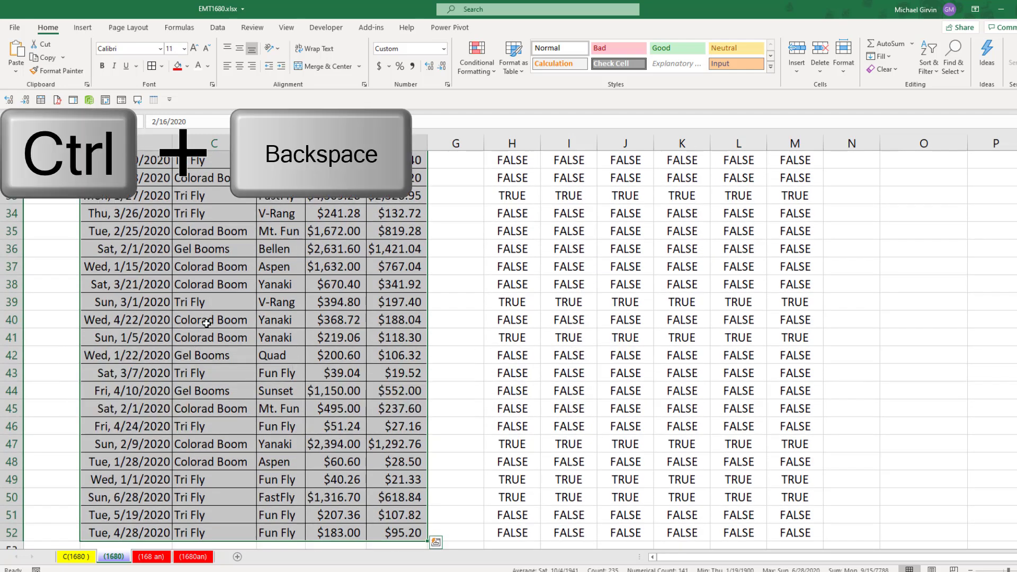
scroll(up, 3)
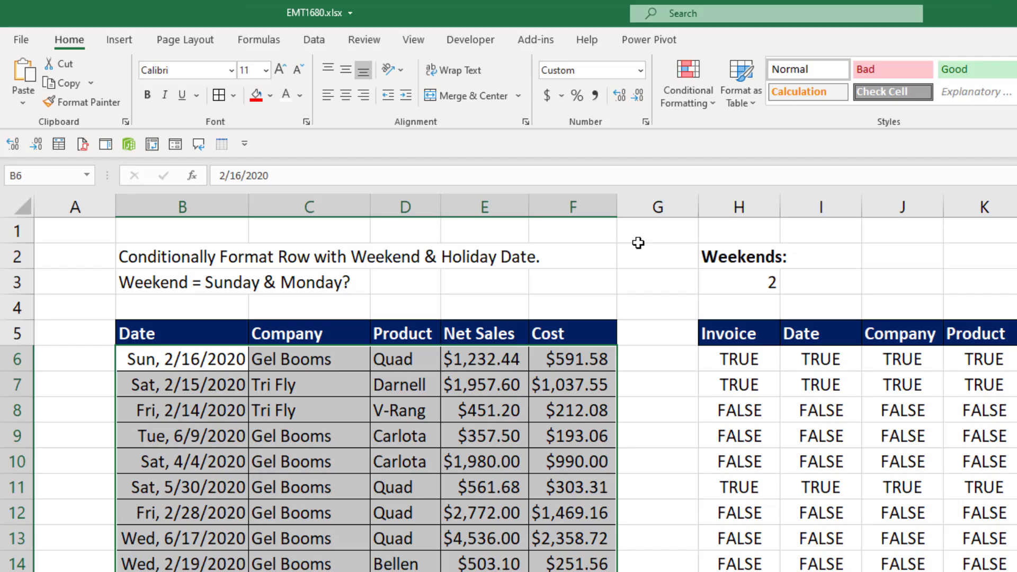
Step: Create a formula-based conditional formatting rule with =NOT(NETWORKDAYS.INTL($B6,$B6,$H$3,$O$6:$O$10))
click(686, 83)
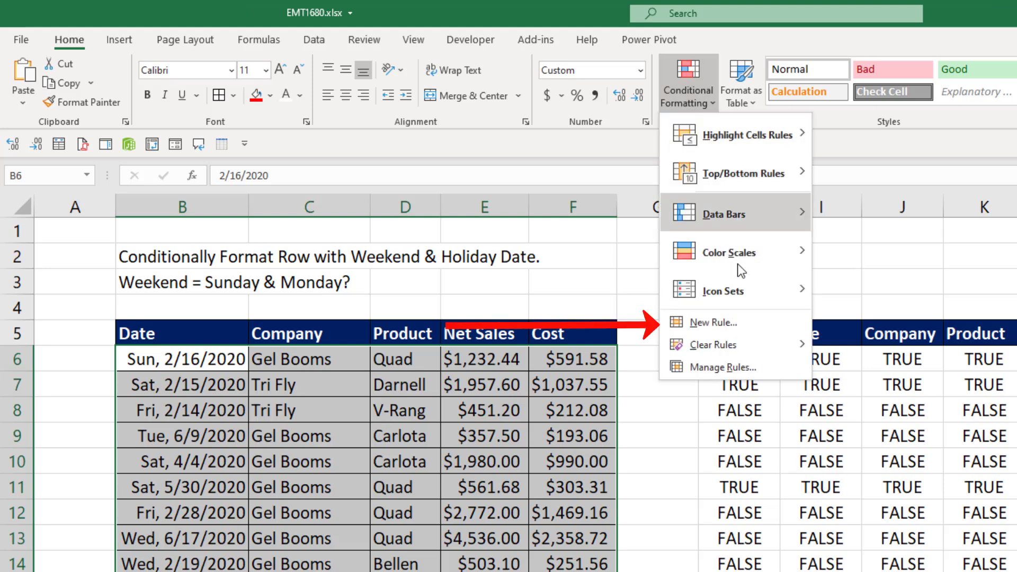
click(706, 322)
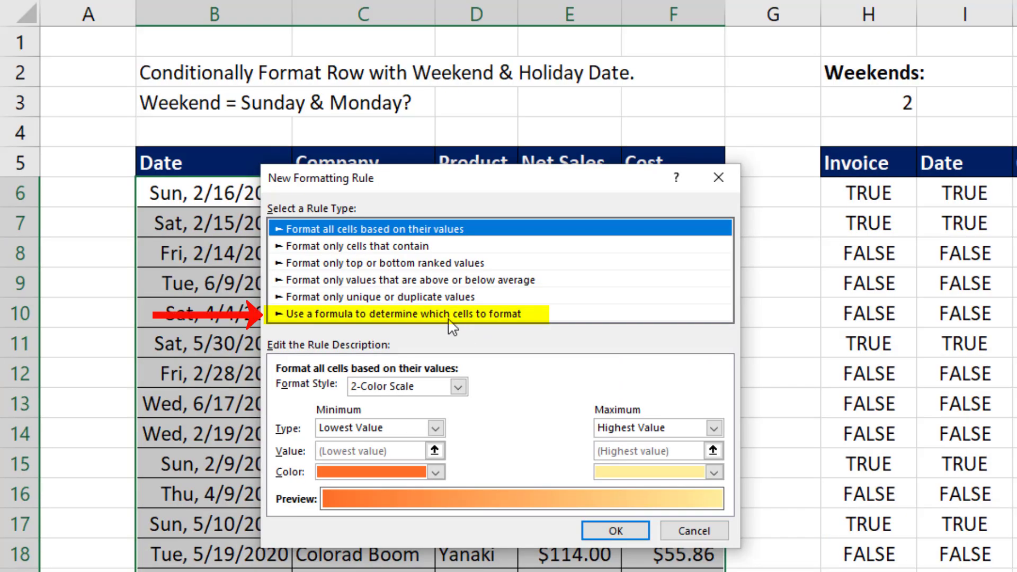
click(401, 313)
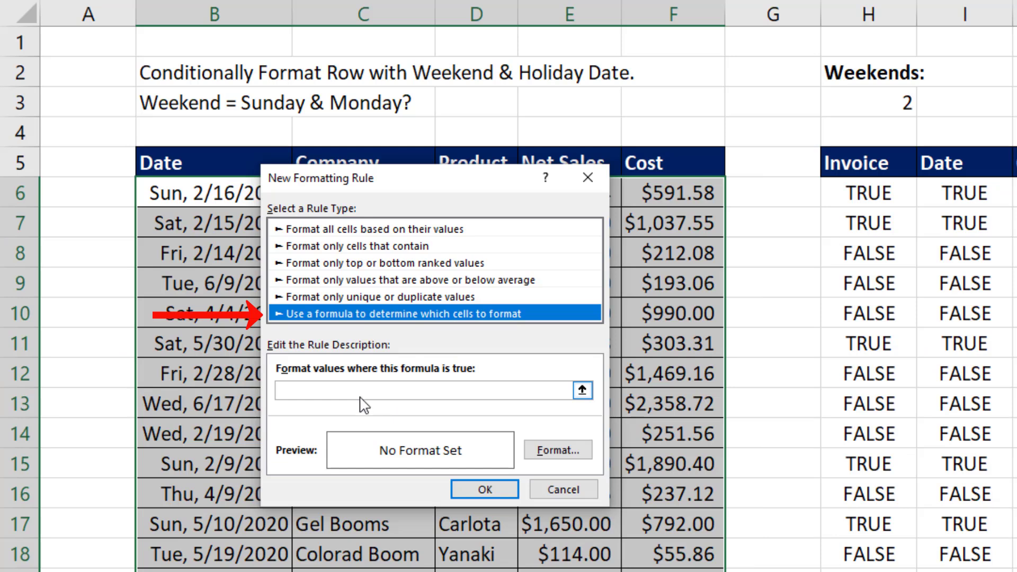
click(428, 391)
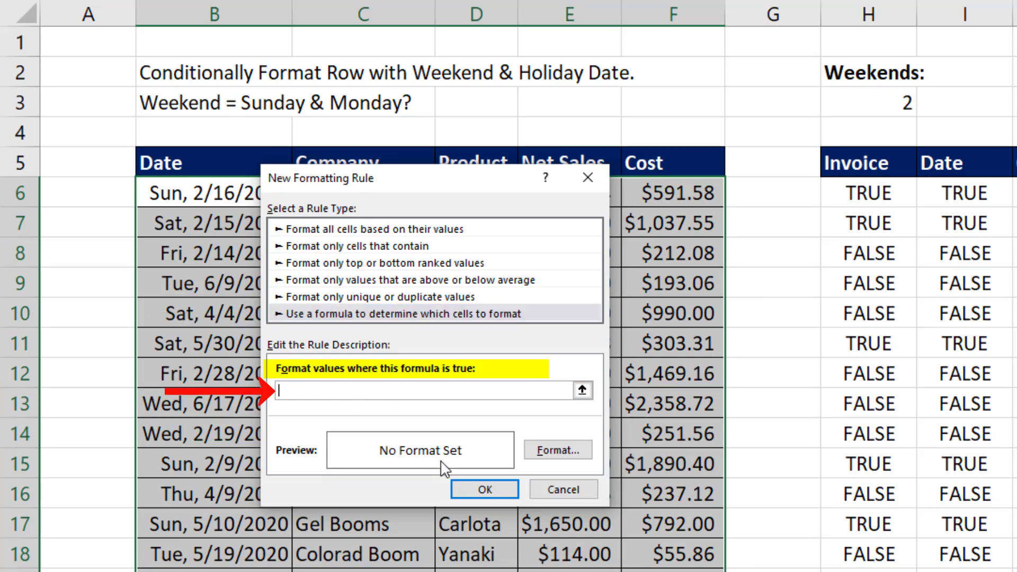
key(ctrl+v)
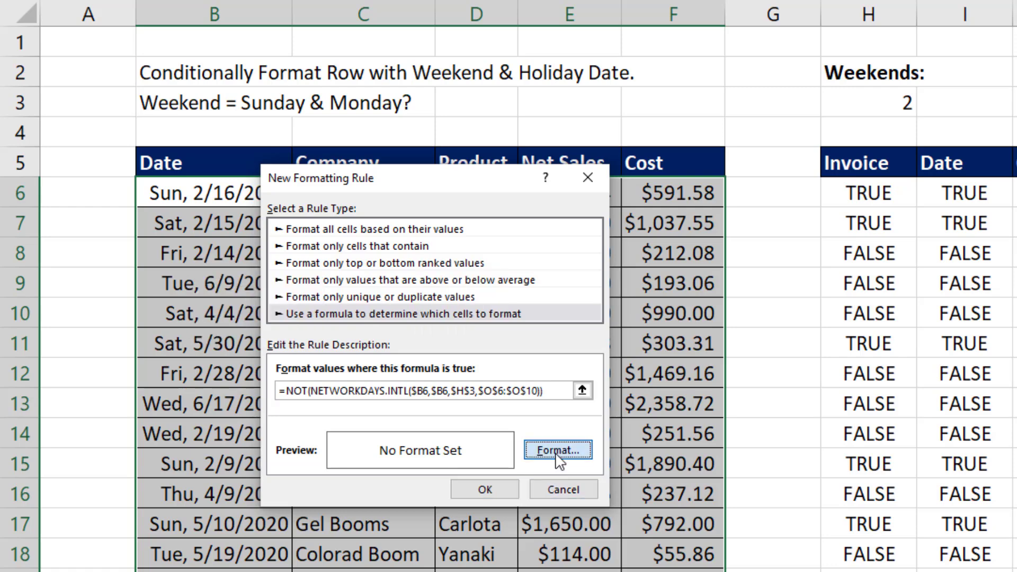
Step: Give the rule a yellow fill so weekend and holiday rows are highlighted
click(556, 449)
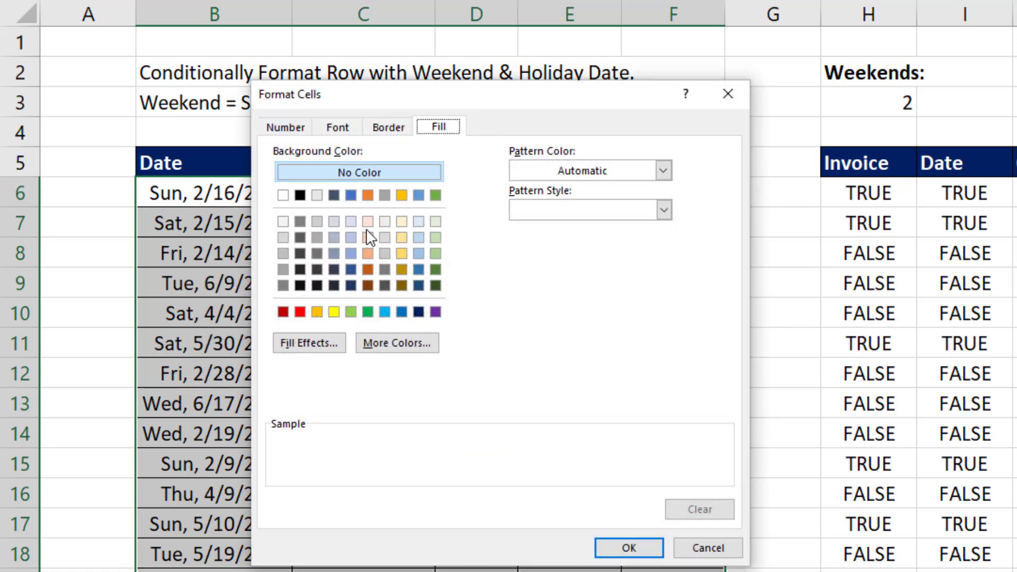
click(335, 312)
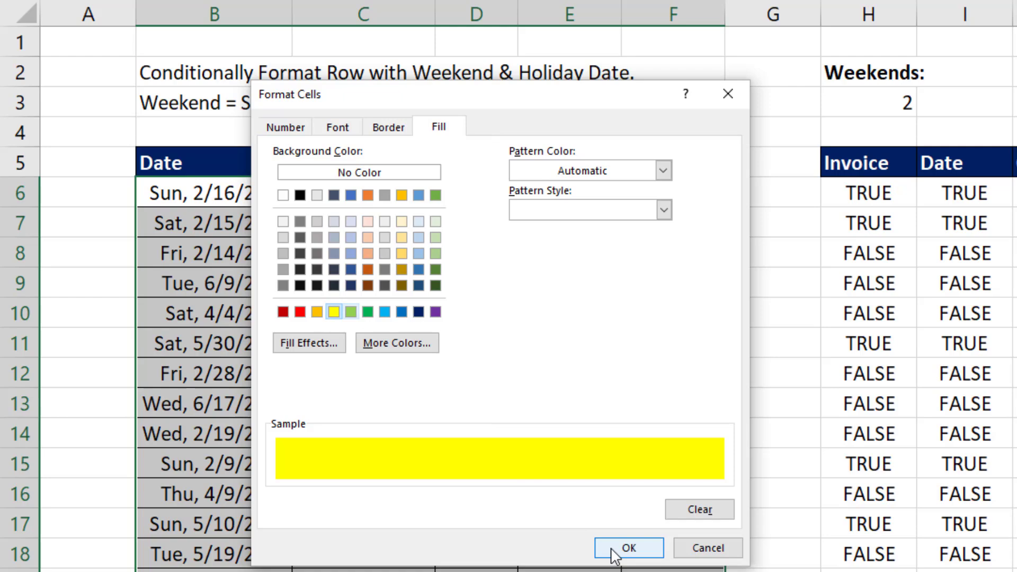
click(628, 547)
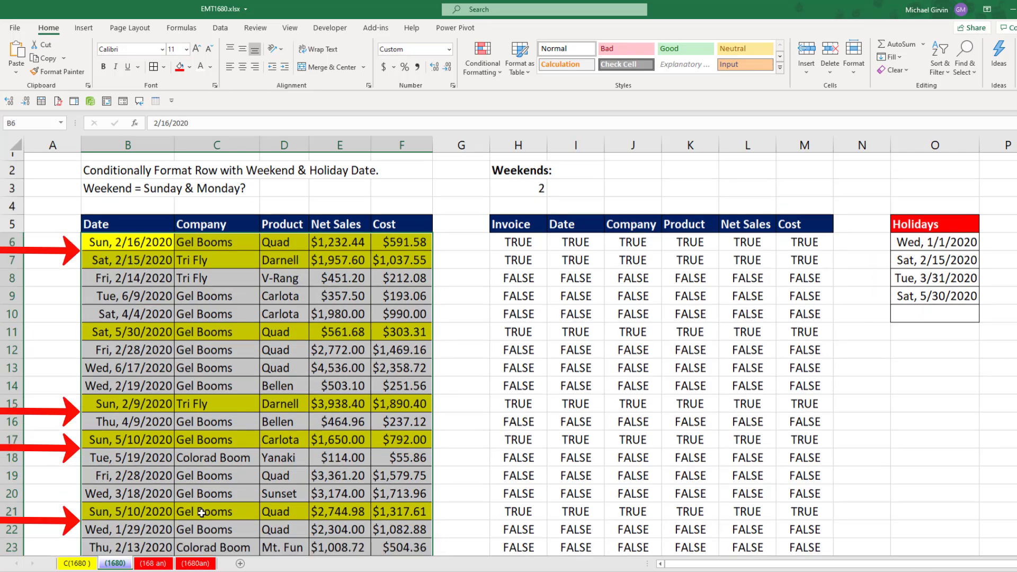
scroll(down, 3)
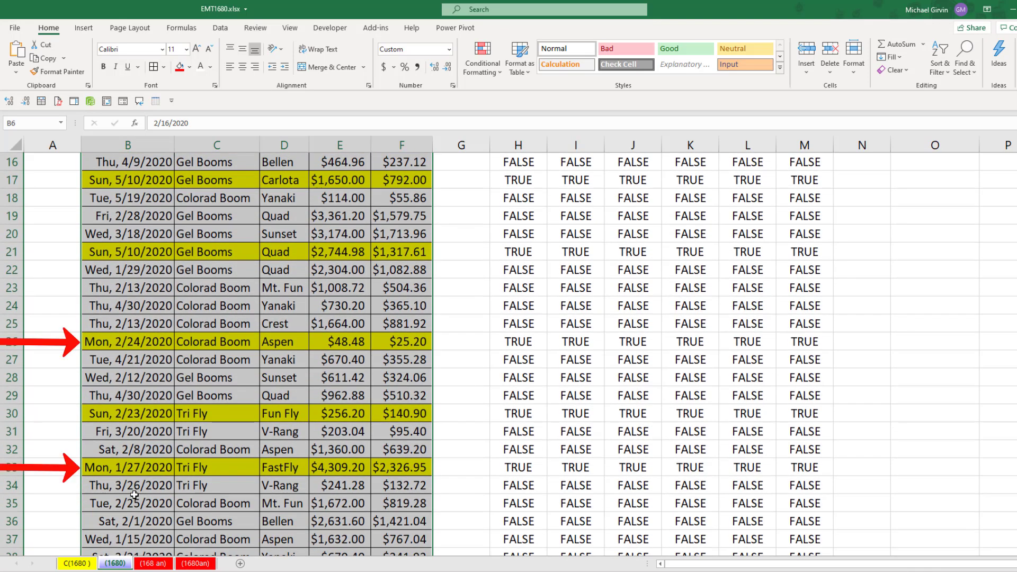
scroll(up, 3)
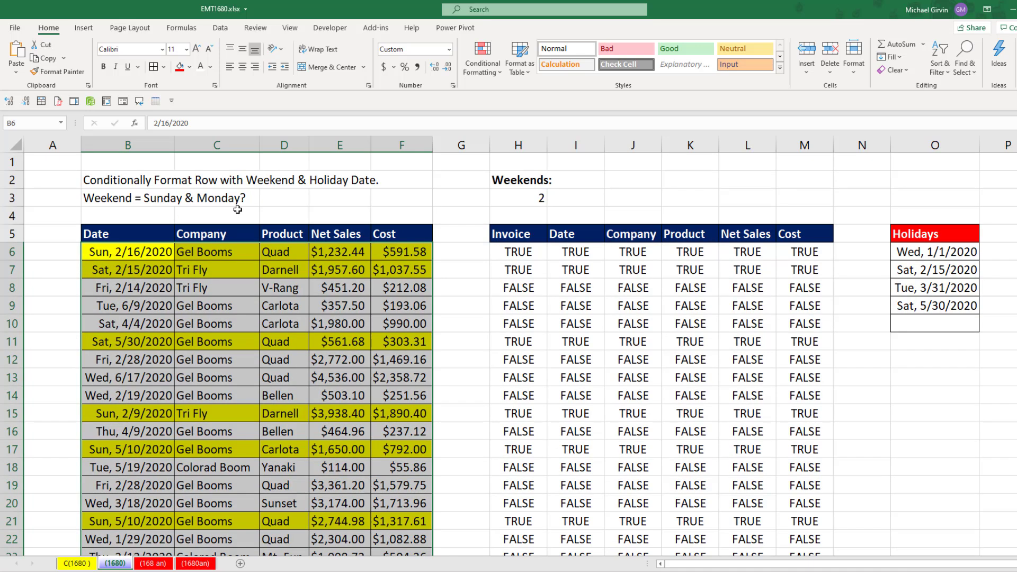
click(517, 198)
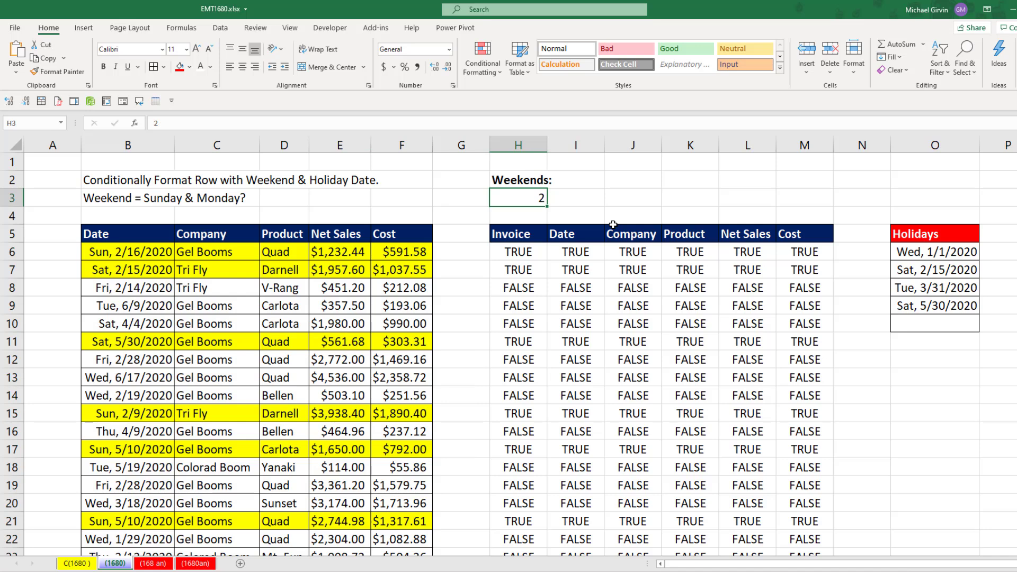
text(1)
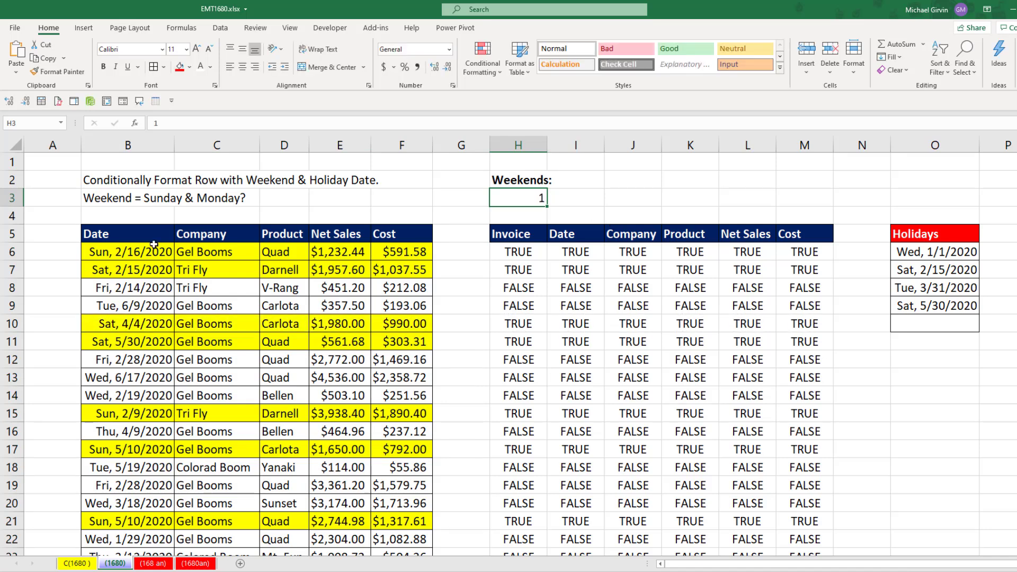
mouse_move(218, 540)
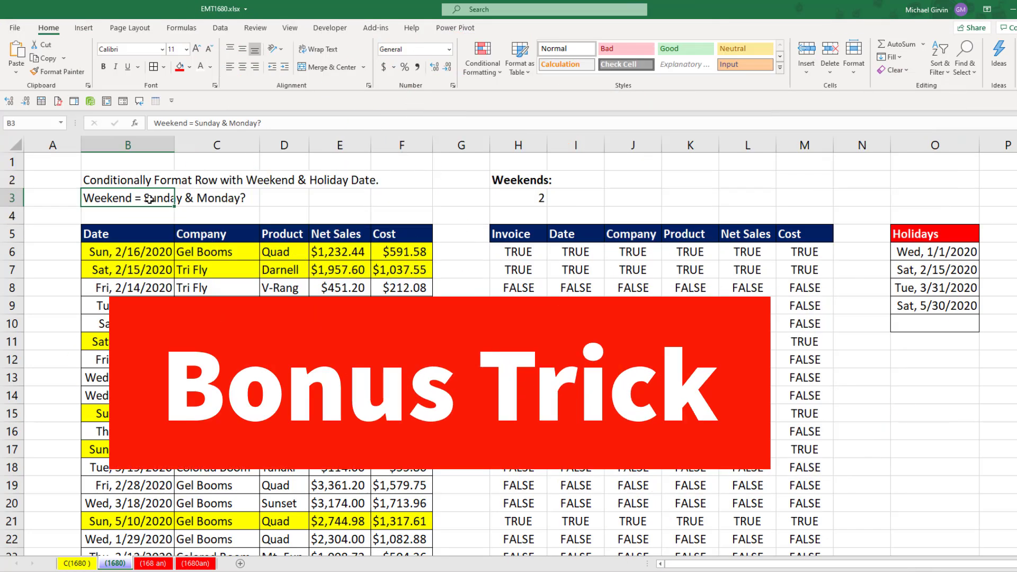
Step: Replace Monday with Wednesday in the B3 question and review the weekend code options
double_click(224, 198)
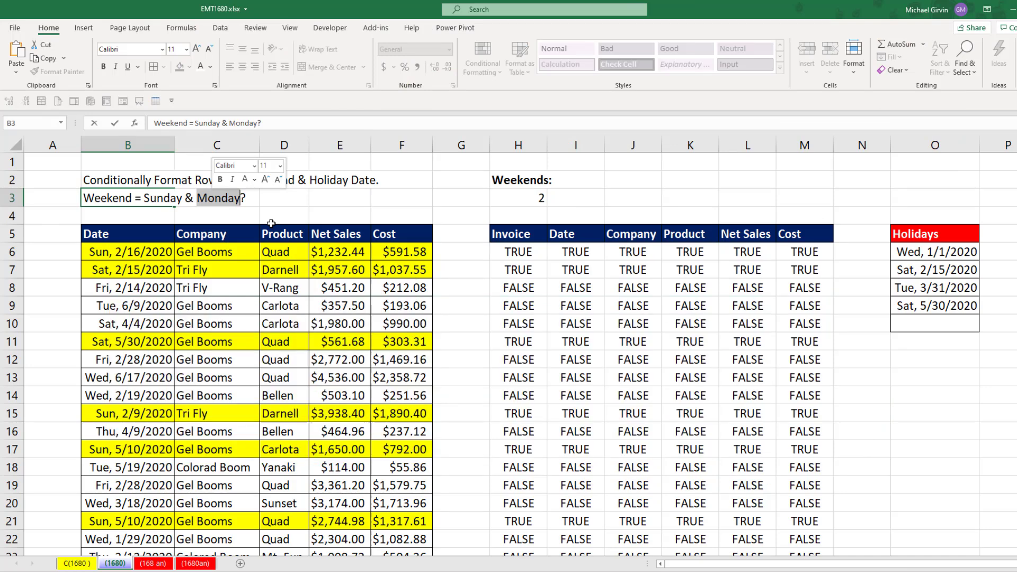
text(Wednesday)
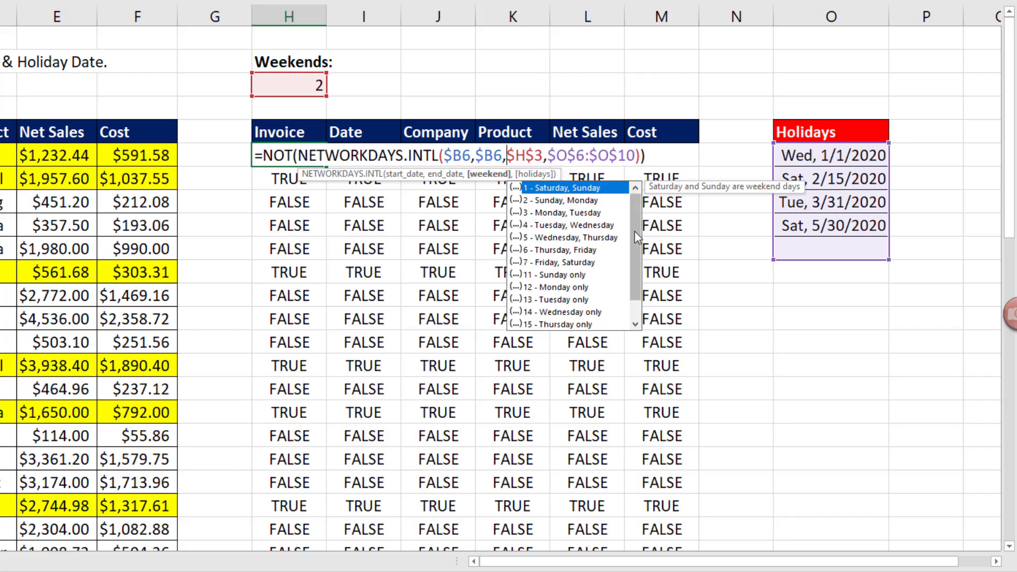
scroll(down, 3)
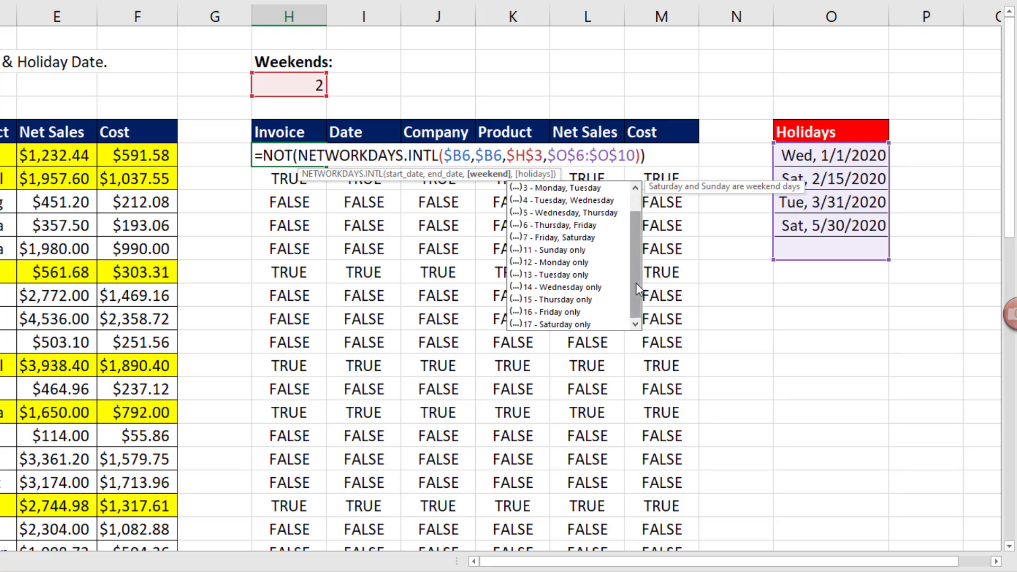
scroll(up, 3)
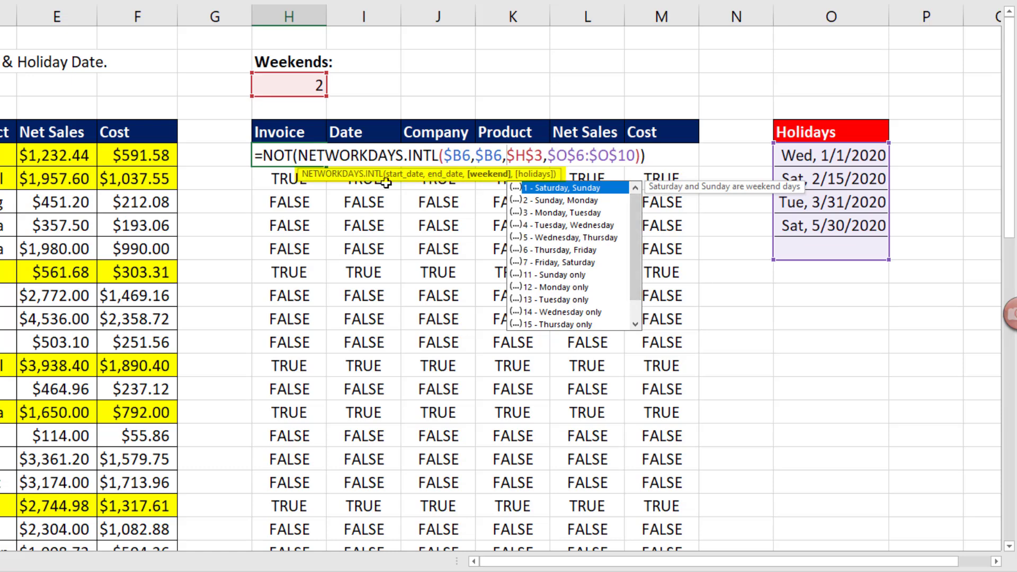
mouse_move(342, 173)
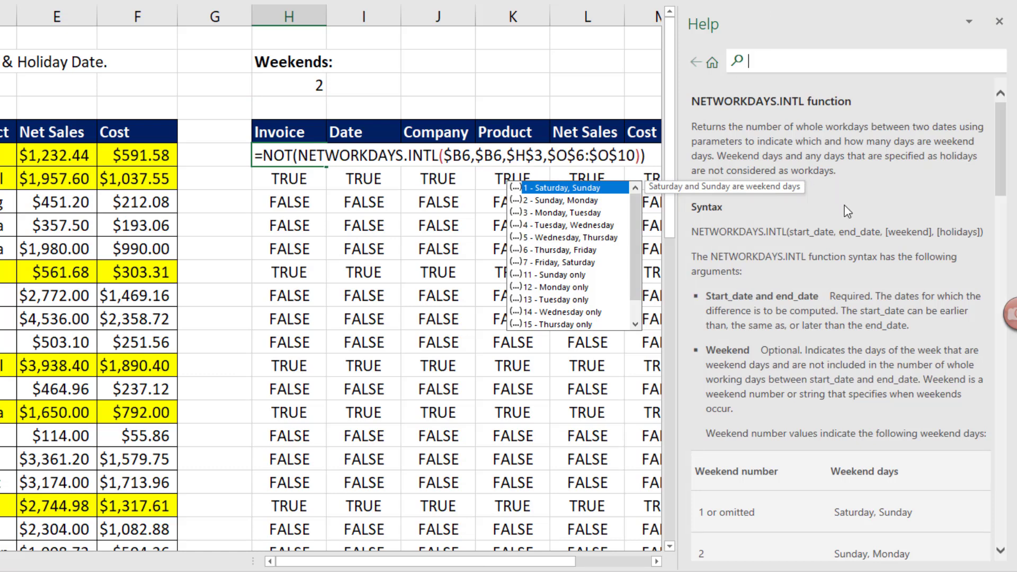
scroll(down, 3)
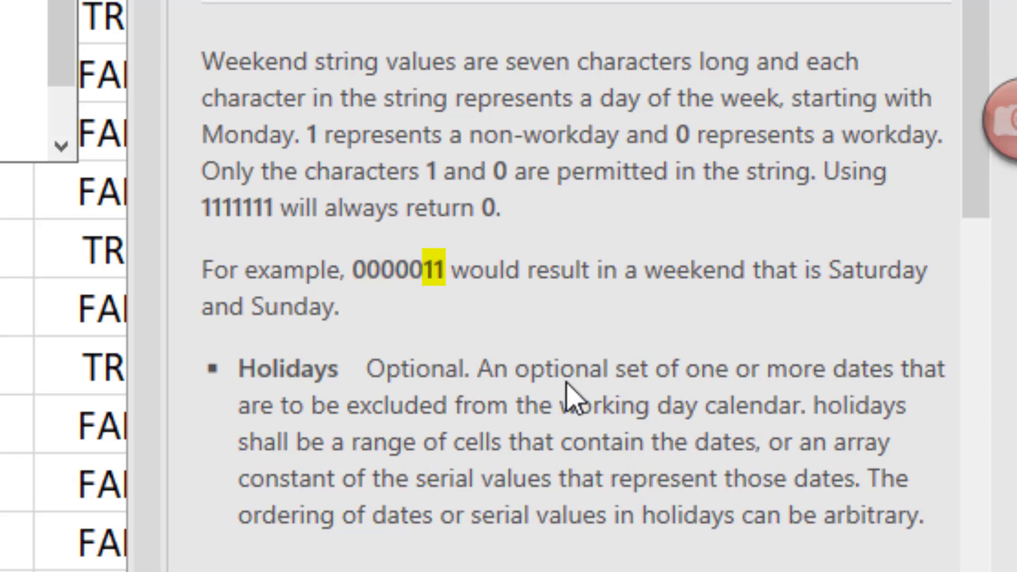
mouse_move(582, 318)
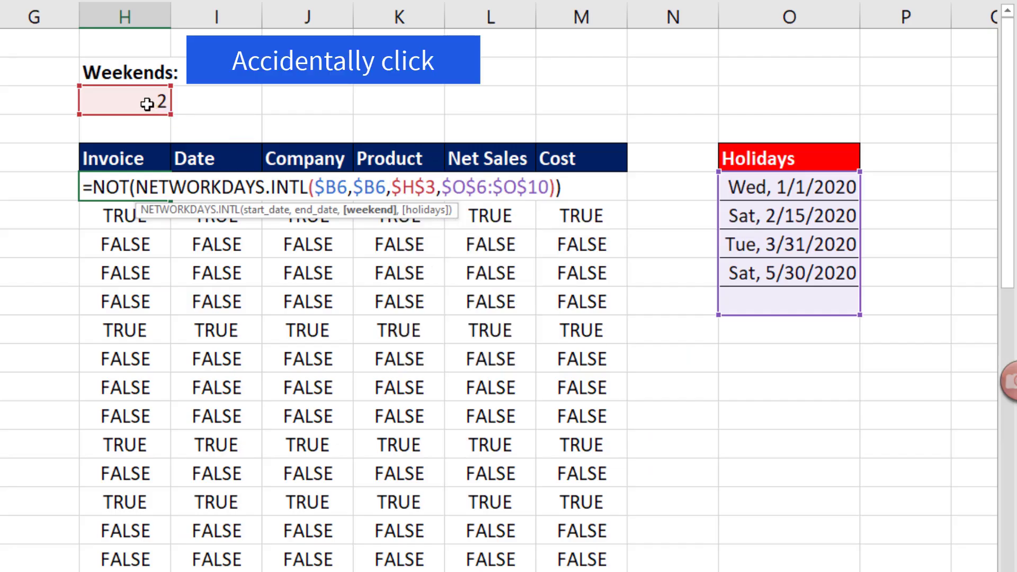
Step: Leave the formula and enter the weekend string '0010001 in H3 for Wednesday and Sunday
key(Escape)
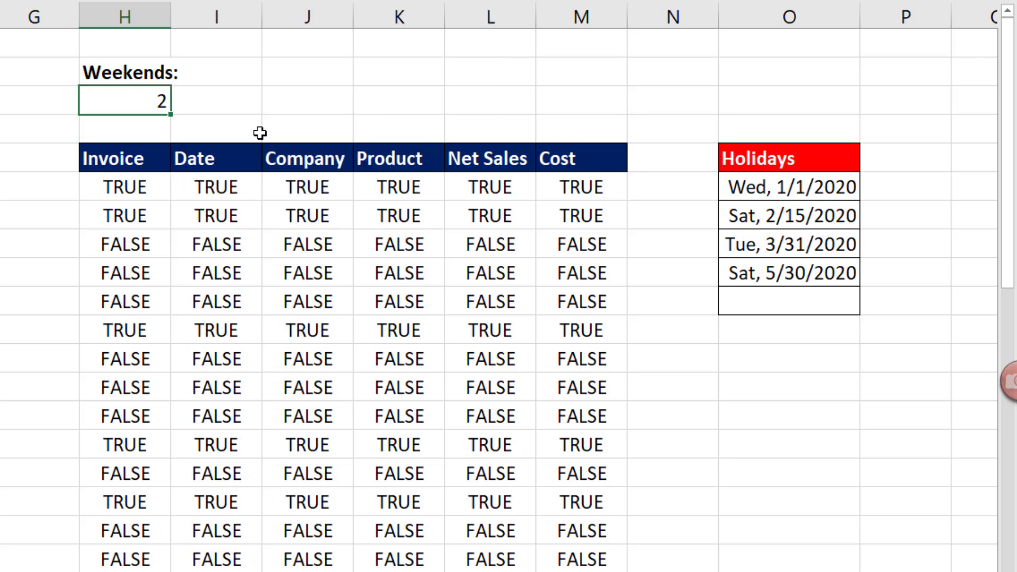
key(Delete)
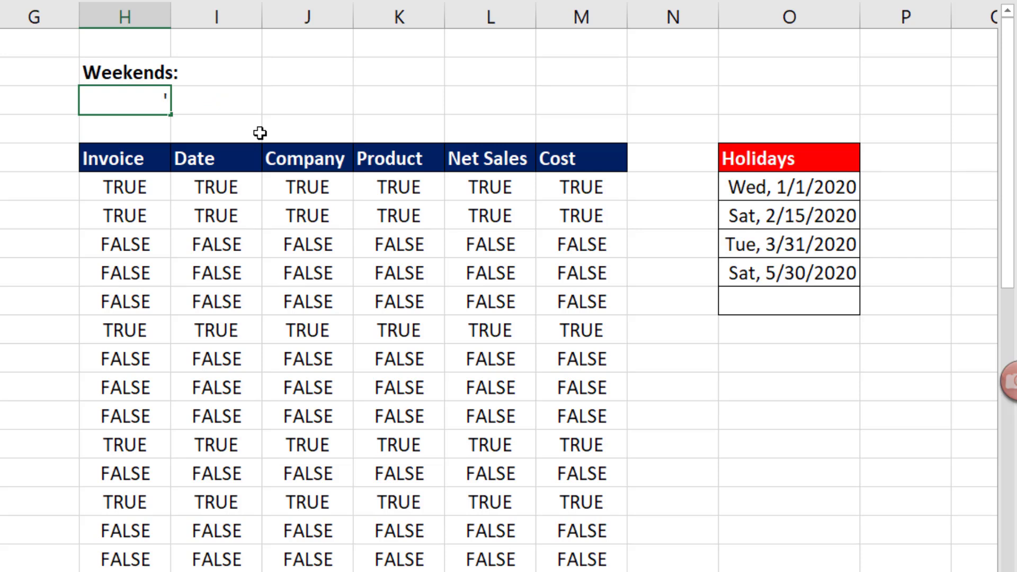
text(0)
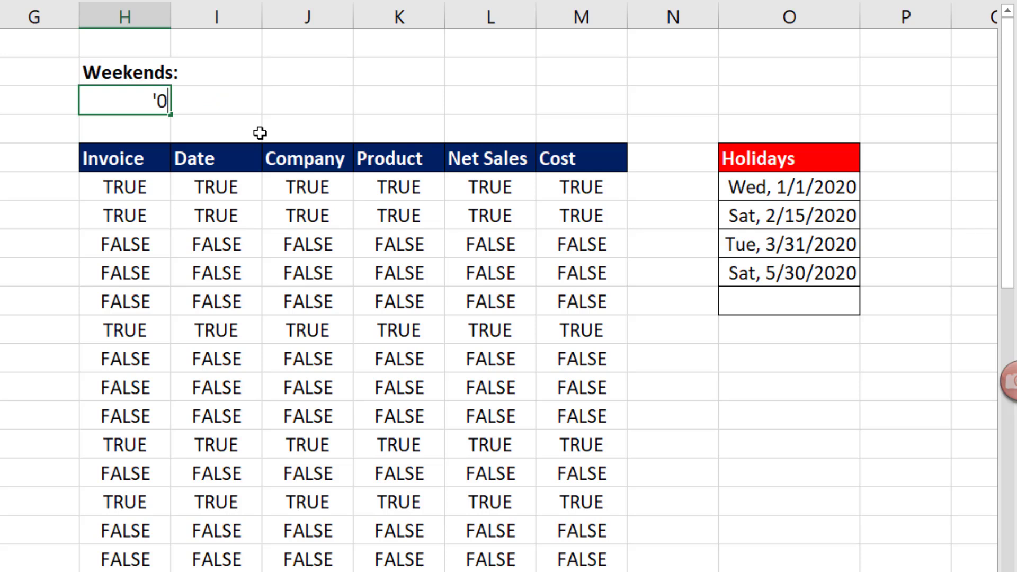
text(0)
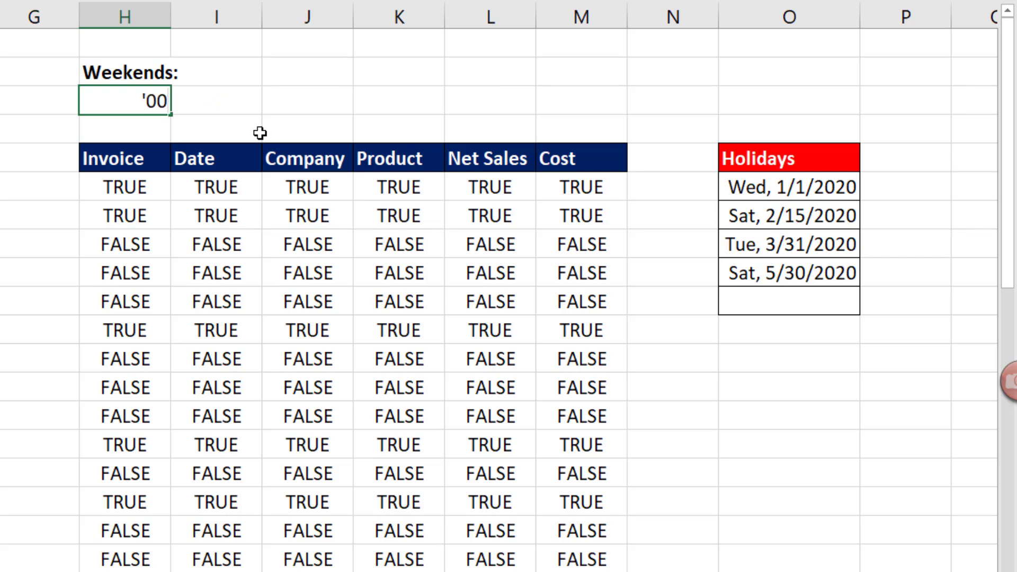
text(10001)
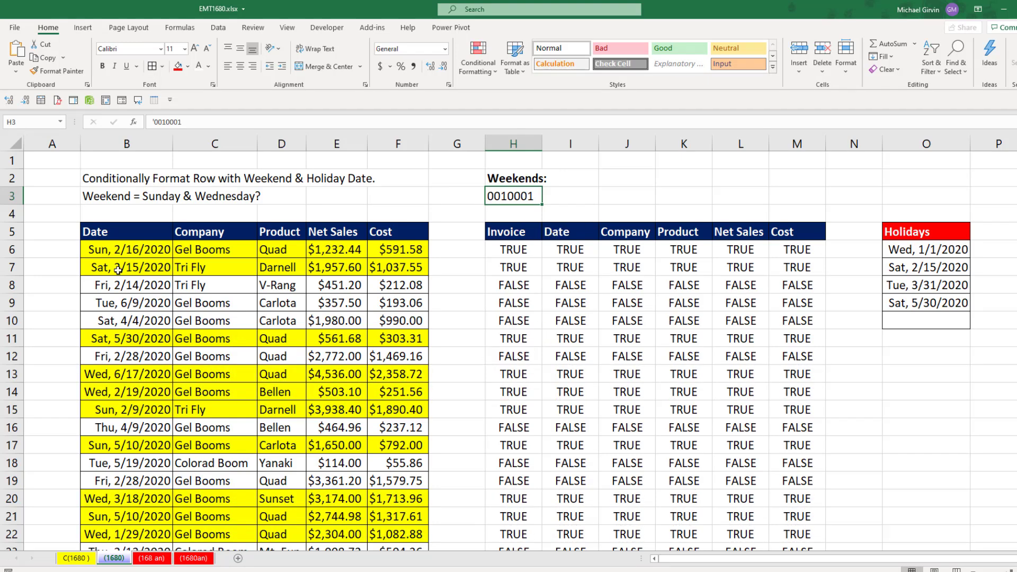
mouse_move(241, 472)
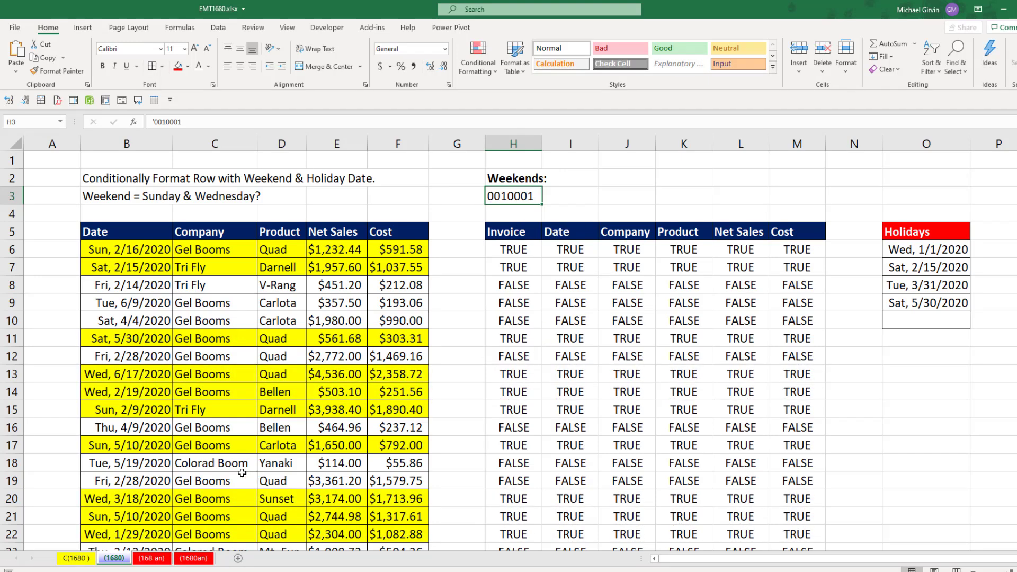